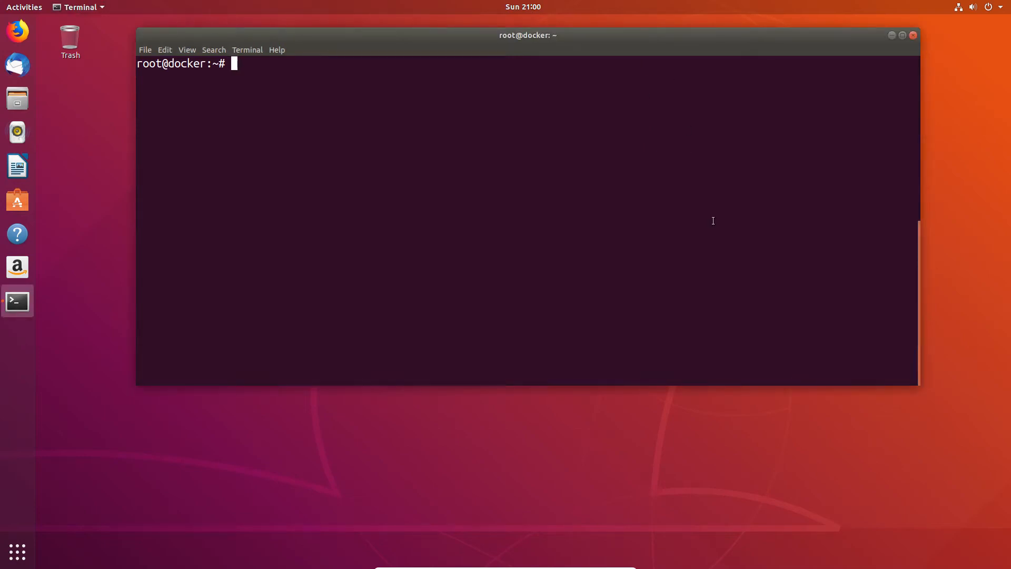
# List the machine's disks and partitions, then clear the screen
pyautogui.write('ls')
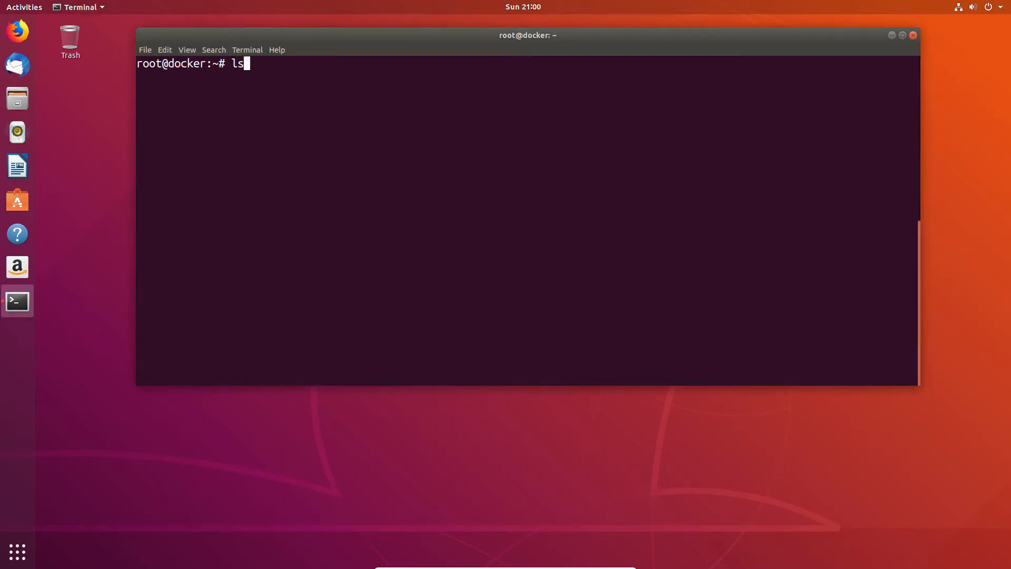
pyautogui.press('Return')
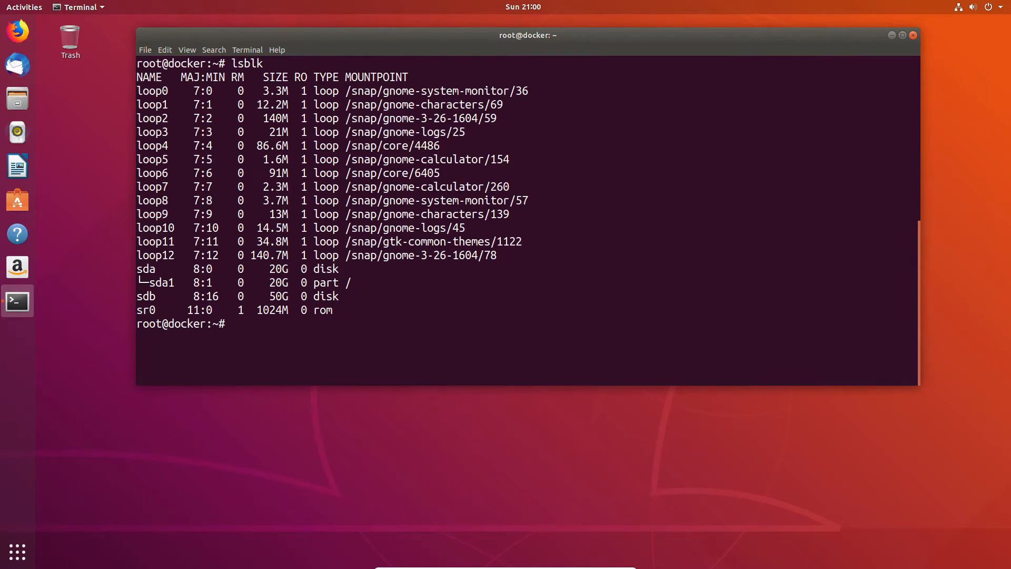
pyautogui.doubleClick(146, 269)
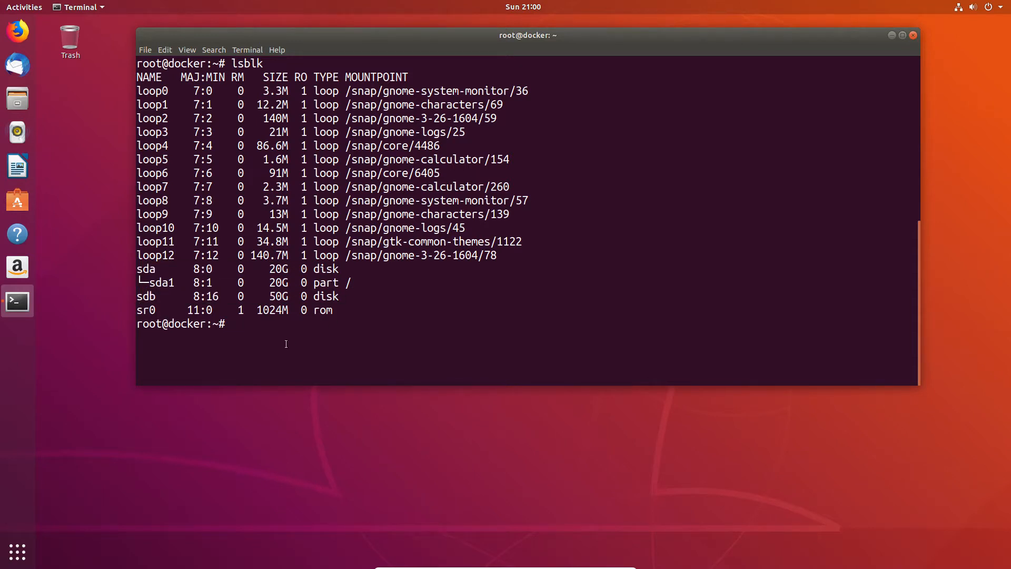
pyautogui.write('cl')
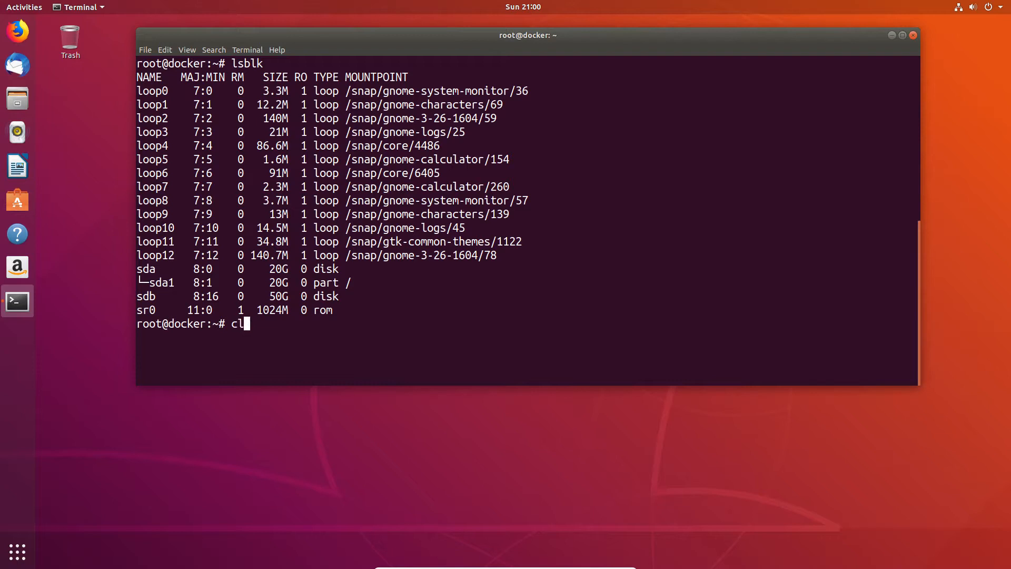
pyautogui.press('Return')
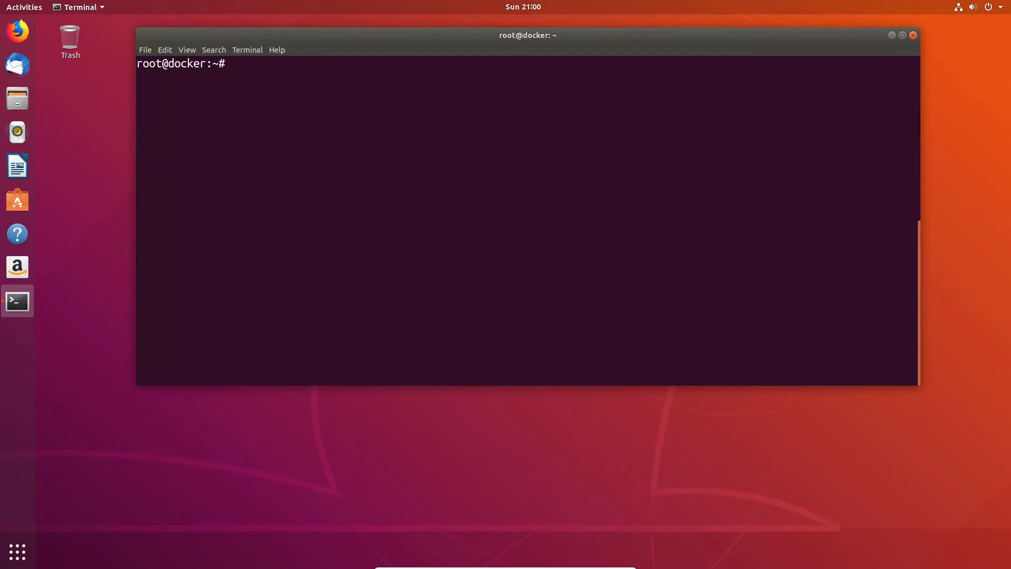
# Install the xfsprogs package without prompts using apt install -y
pyautogui.write('apt')
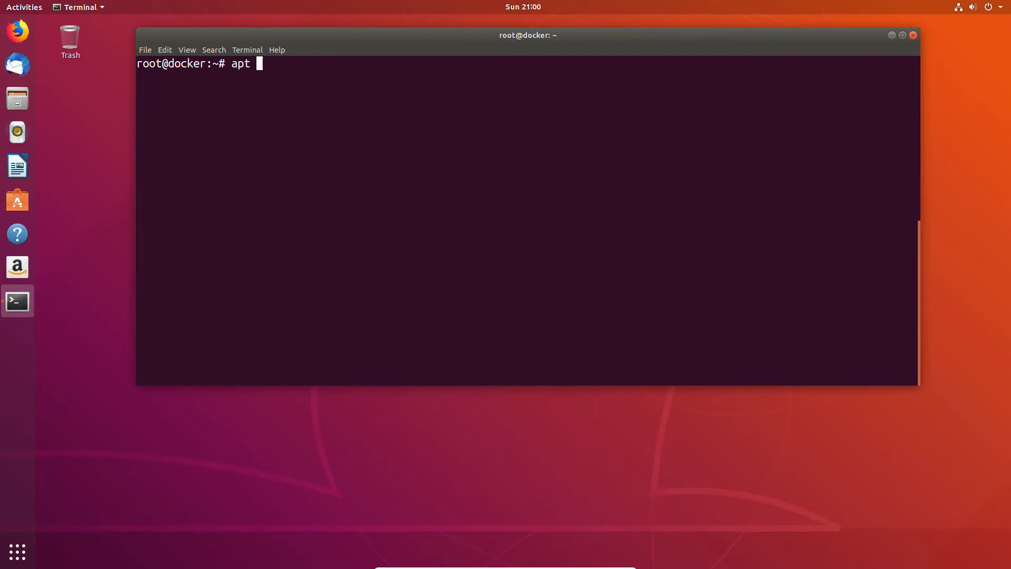
pyautogui.write('install -')
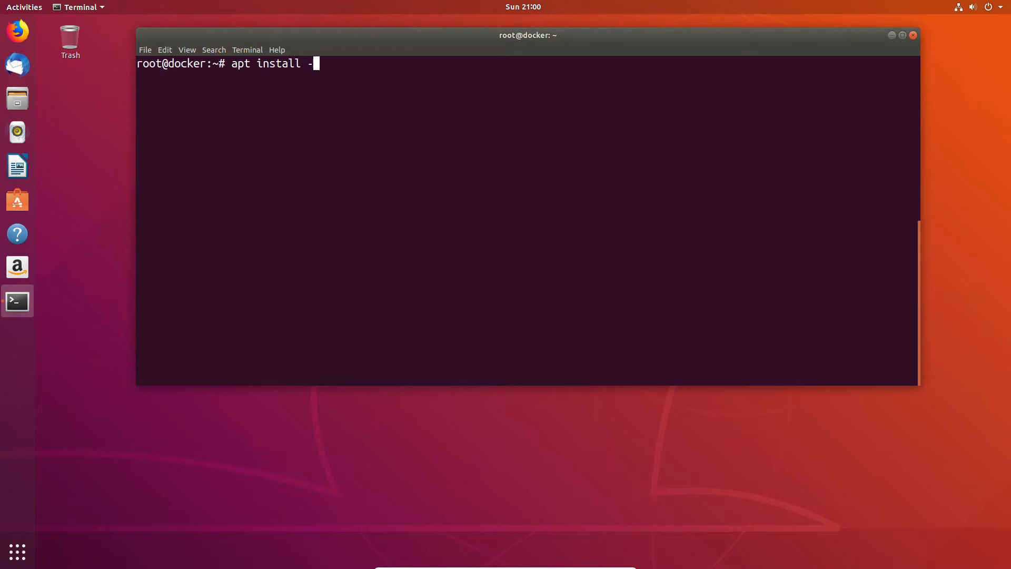
pyautogui.write('y')
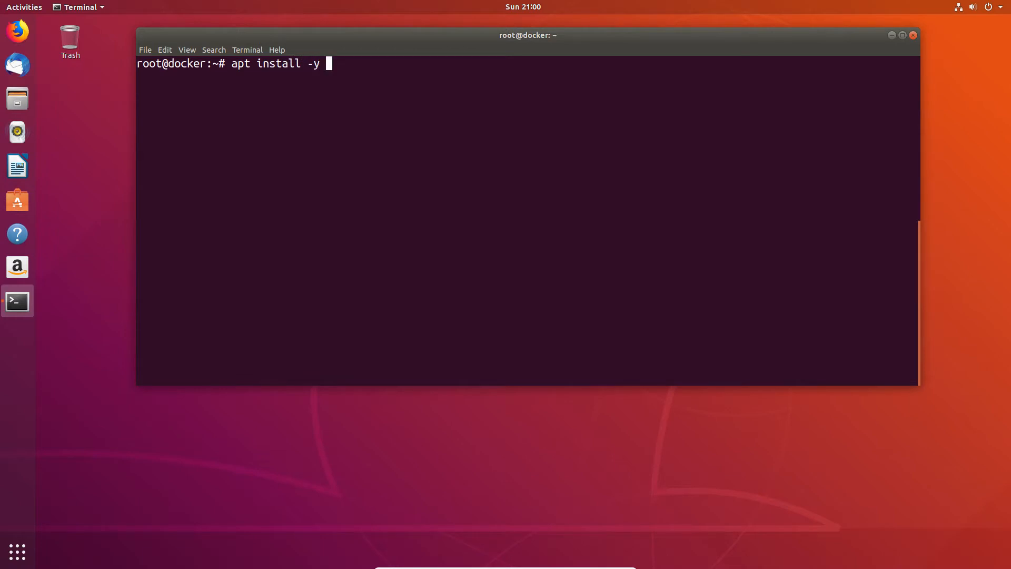
pyautogui.write('xf')
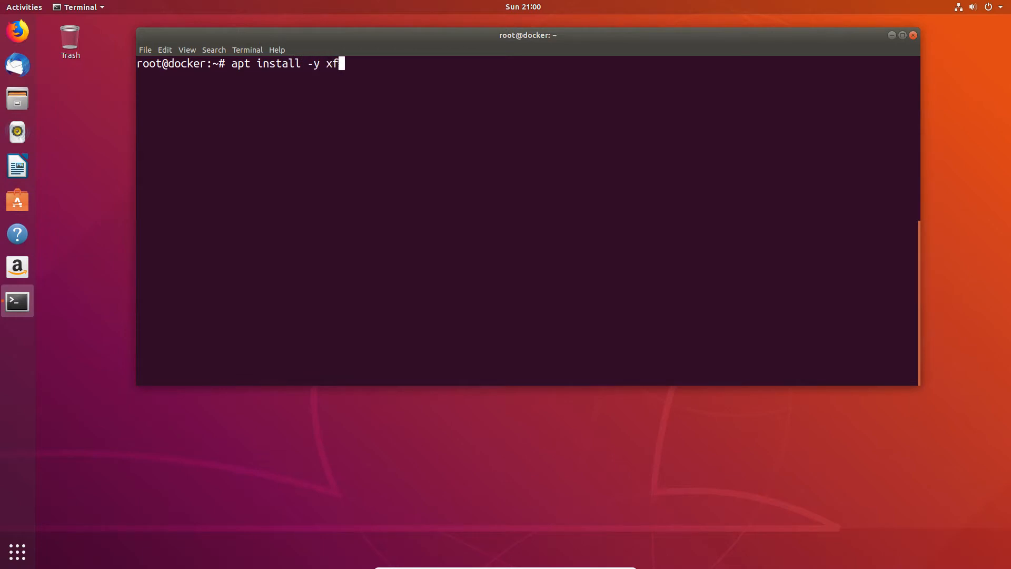
pyautogui.write('spr')
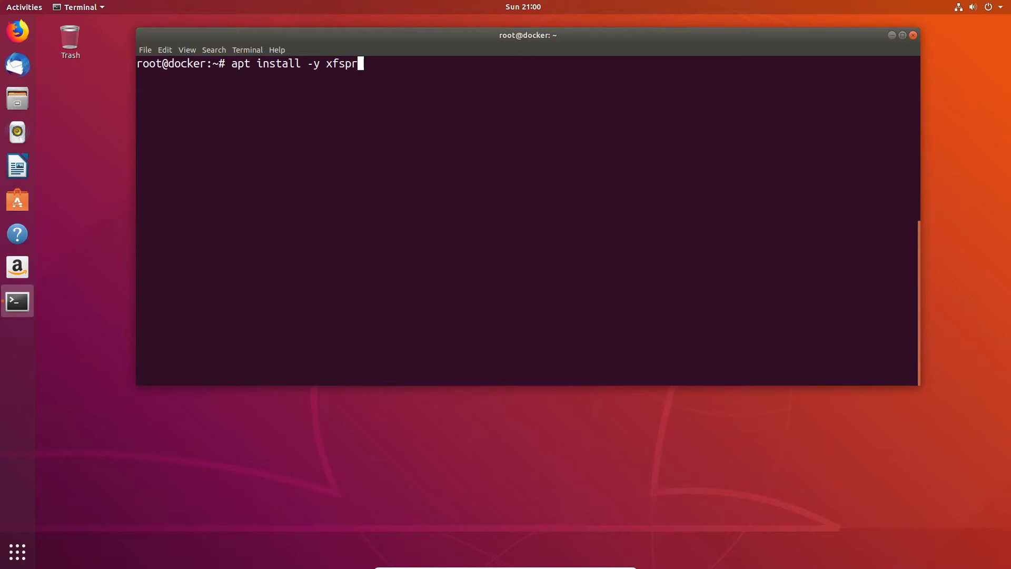
pyautogui.write('o')
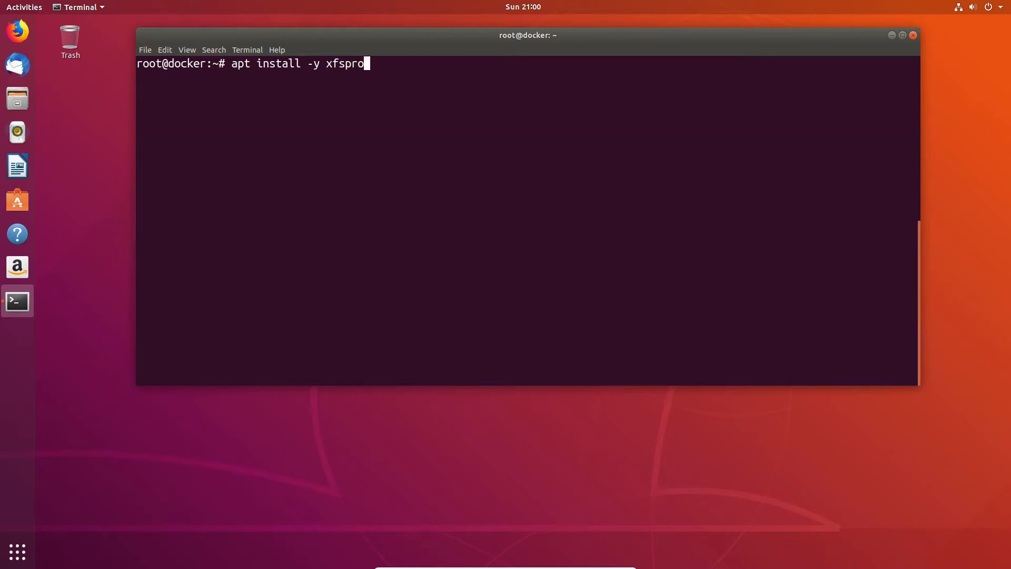
pyautogui.press('Return')
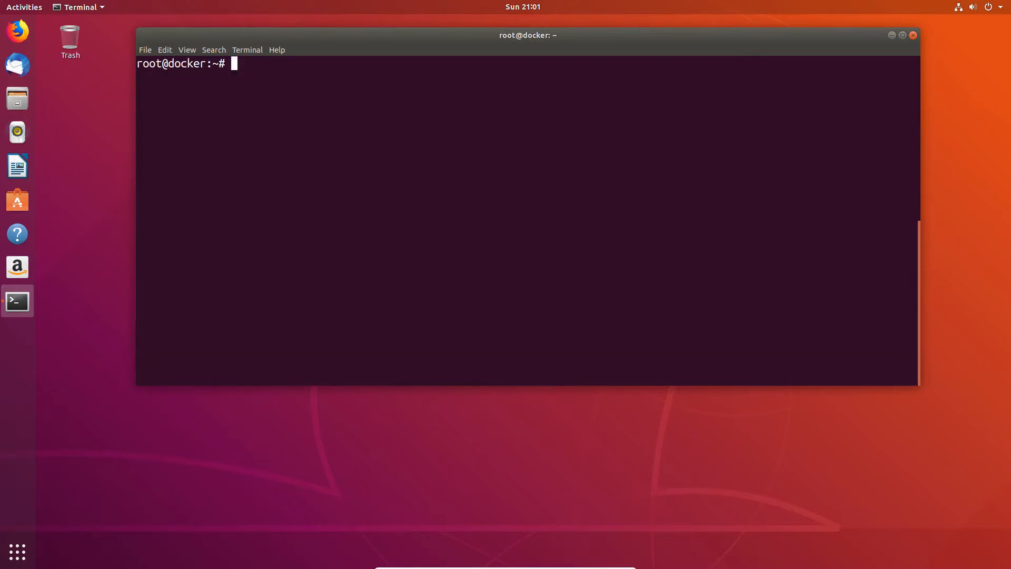
# Run mkfs.xfs on /dev/sdb, review the filesystem parameters, then clear the screen
pyautogui.write('mk')
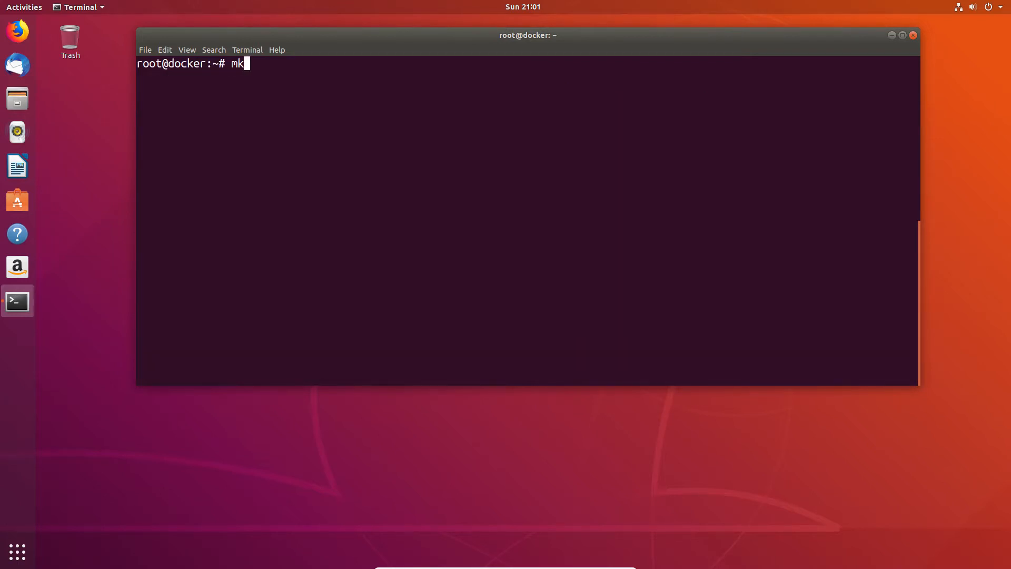
pyautogui.write('fs.')
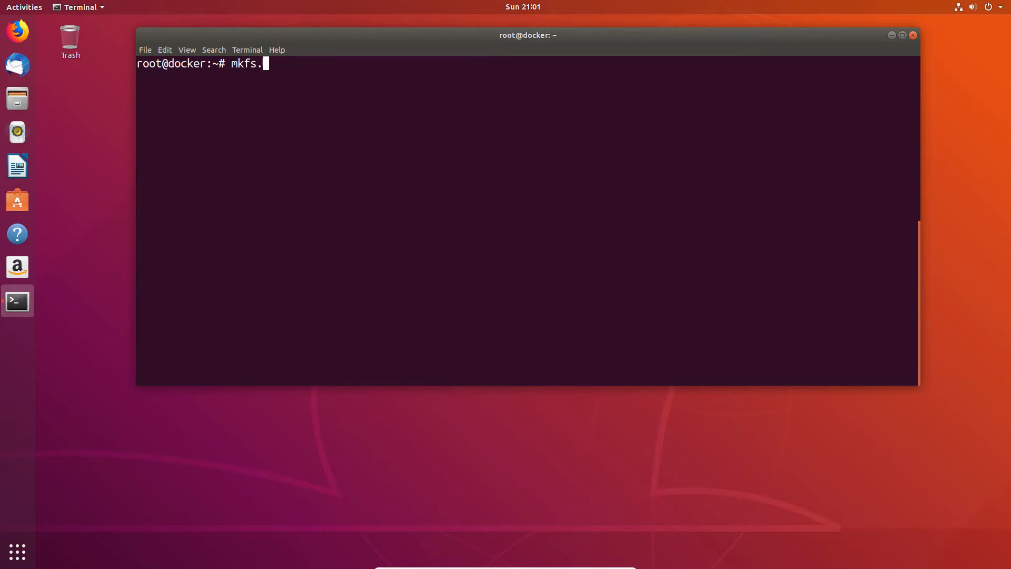
pyautogui.write('xfs')
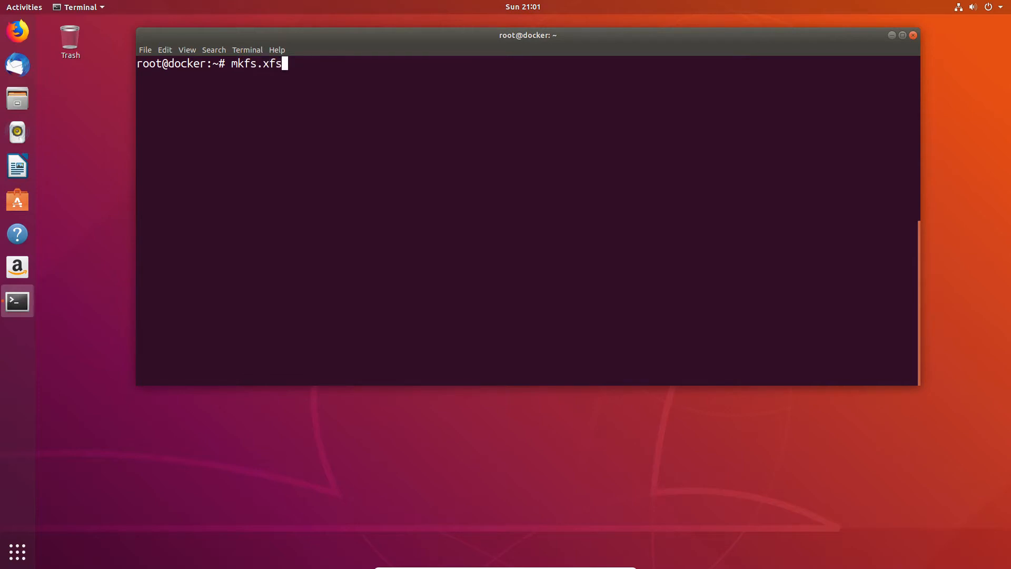
pyautogui.write('/')
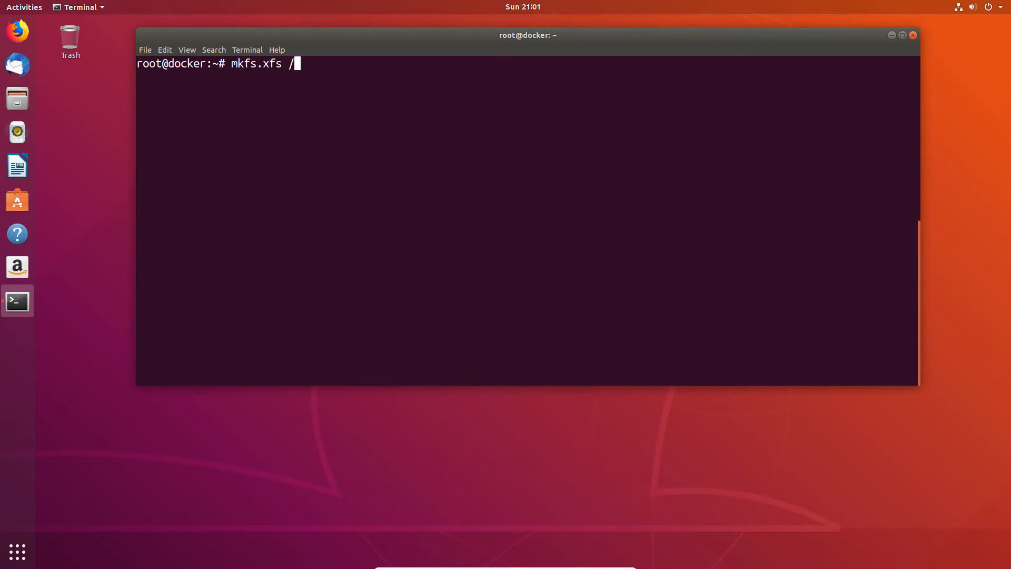
pyautogui.write('dev/sd')
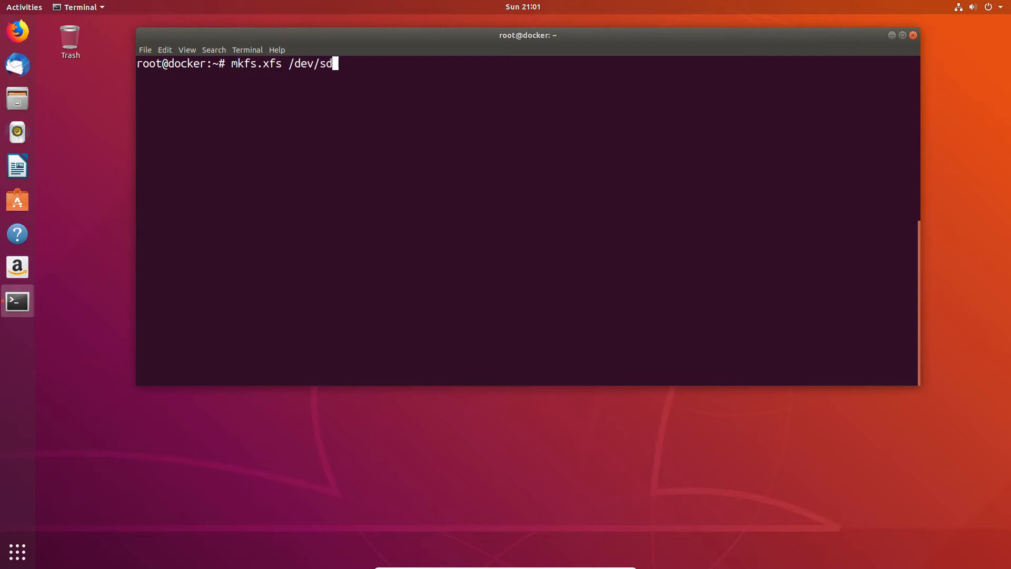
pyautogui.press('Return')
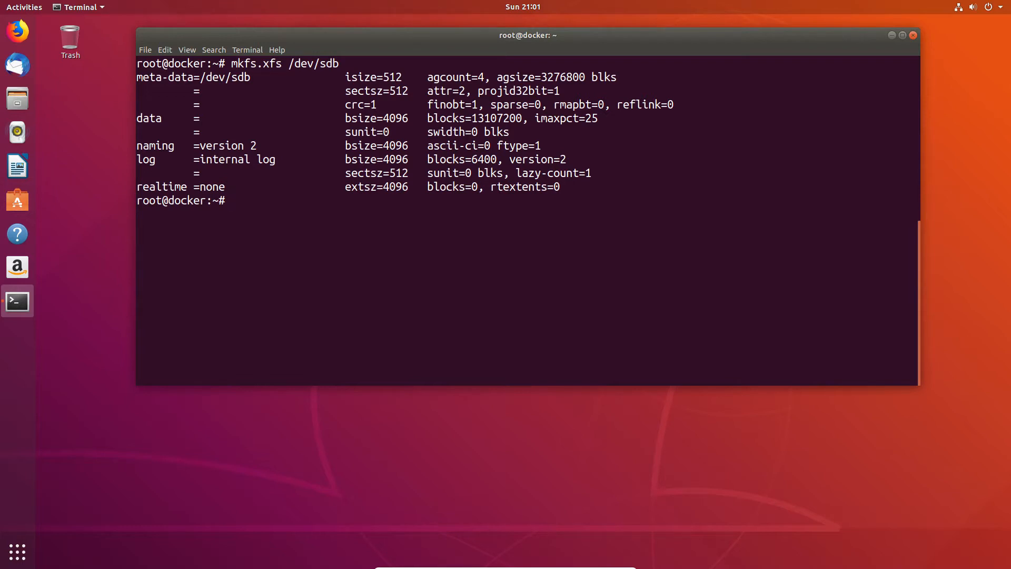
pyautogui.write('cle')
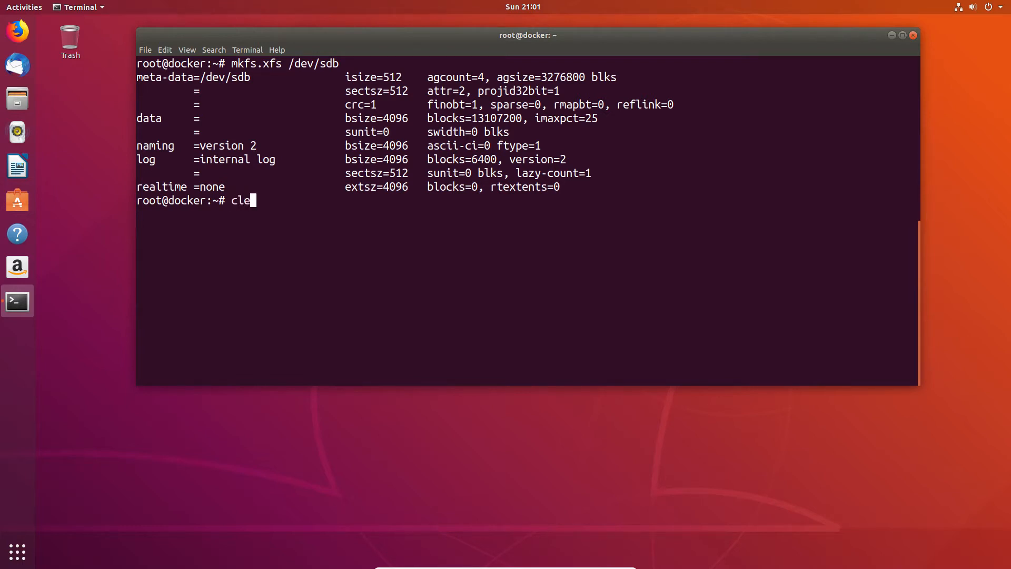
pyautogui.press('Return')
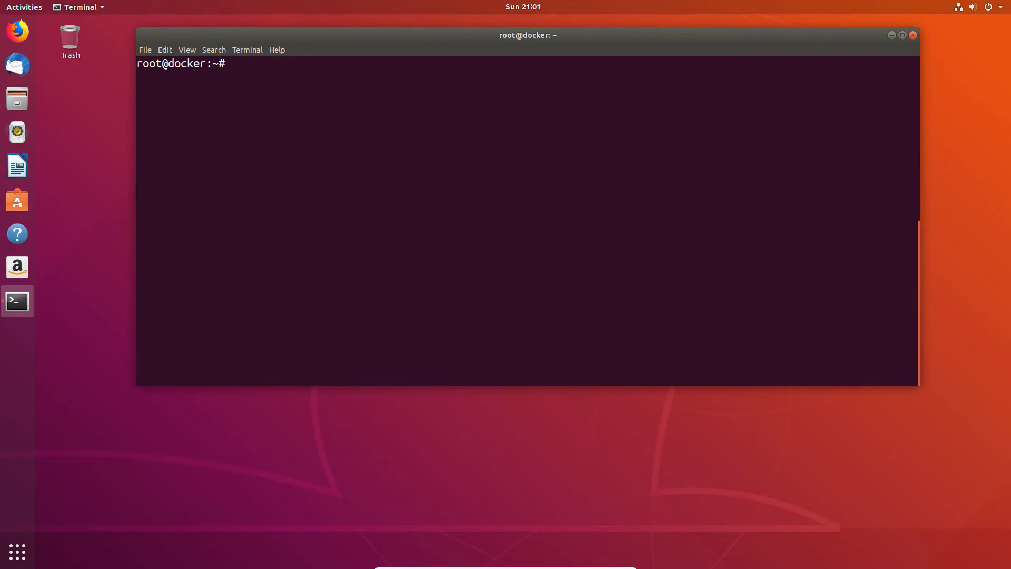
# Run apt install -y software-properties-common, which reports it is already the newest version
pyautogui.write('apt')
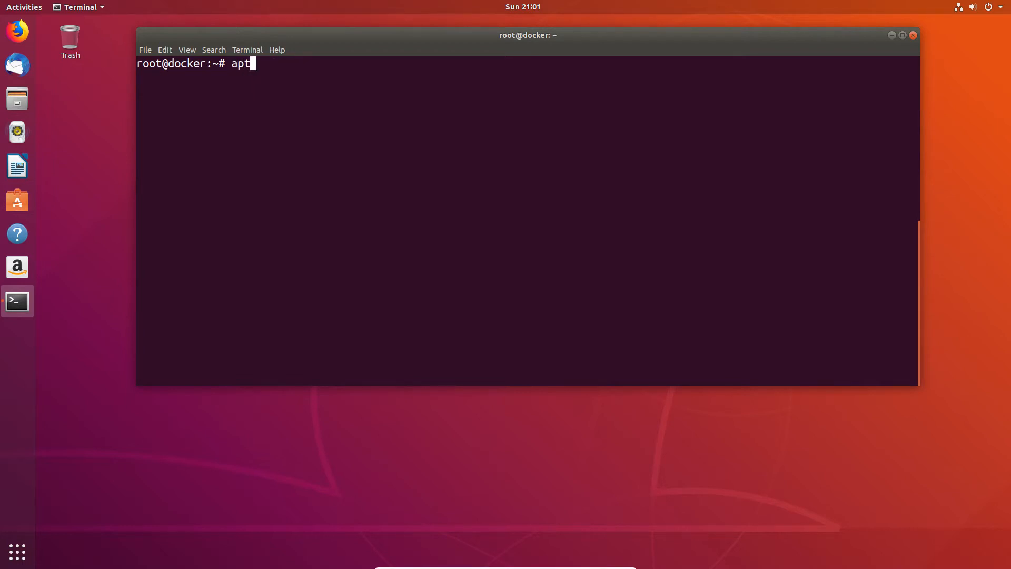
pyautogui.write('install')
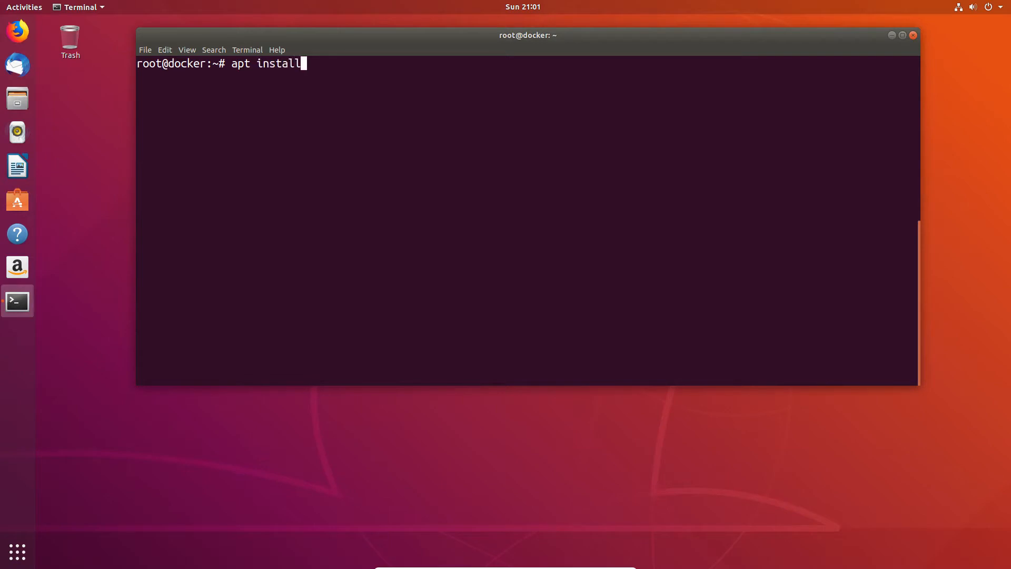
pyautogui.write('-y')
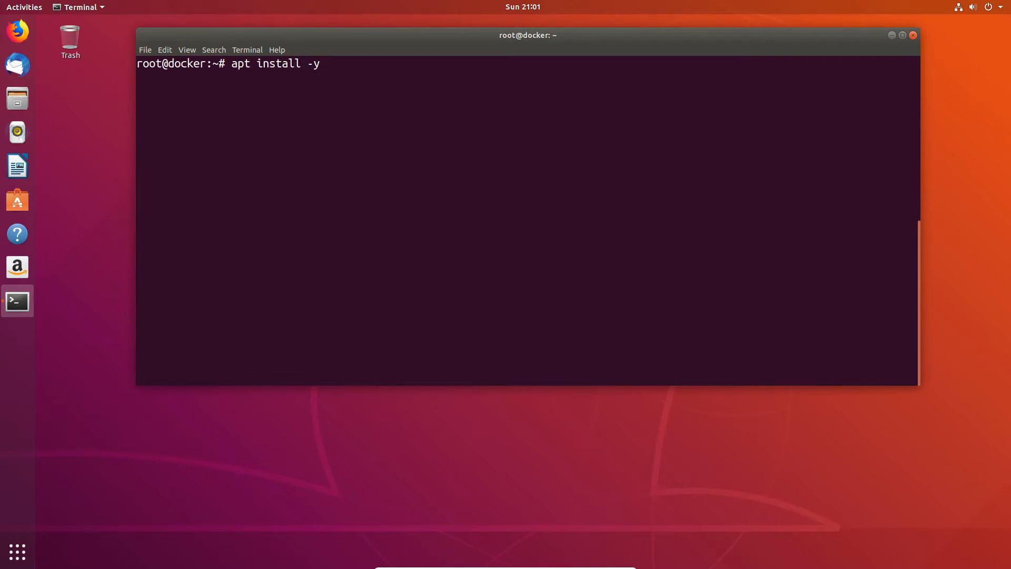
pyautogui.write('softwa')
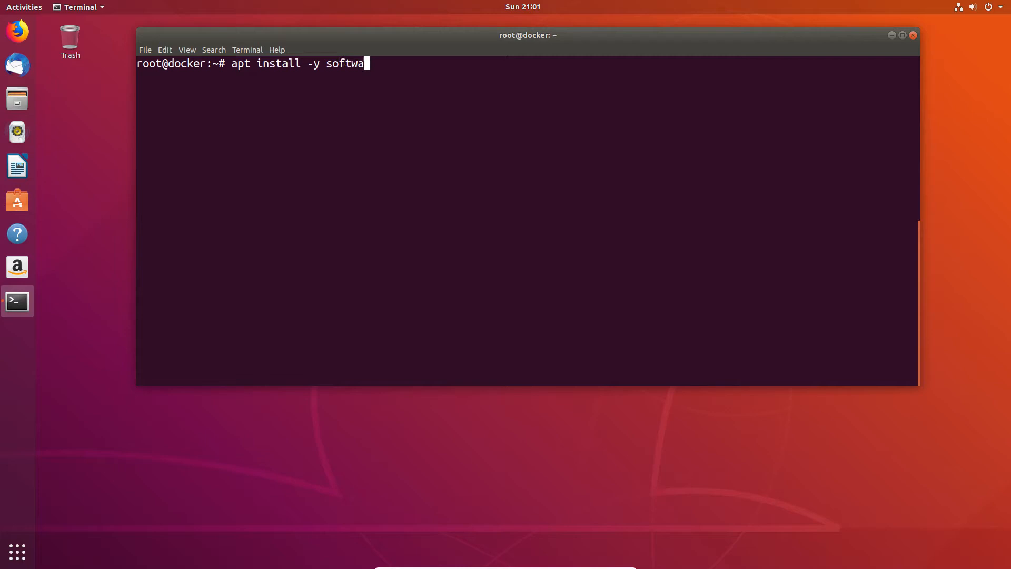
pyautogui.write('re-')
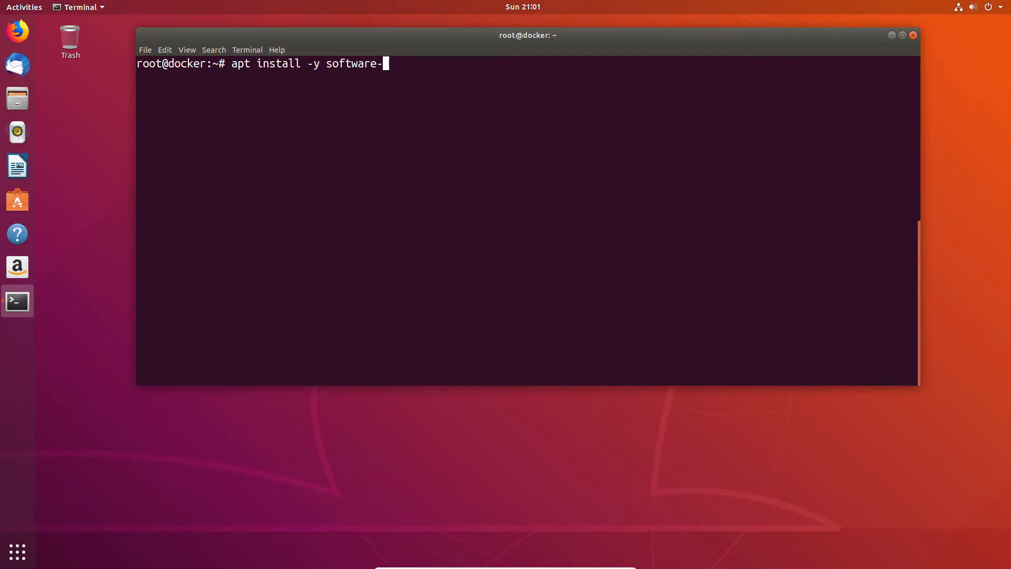
pyautogui.write('propertit')
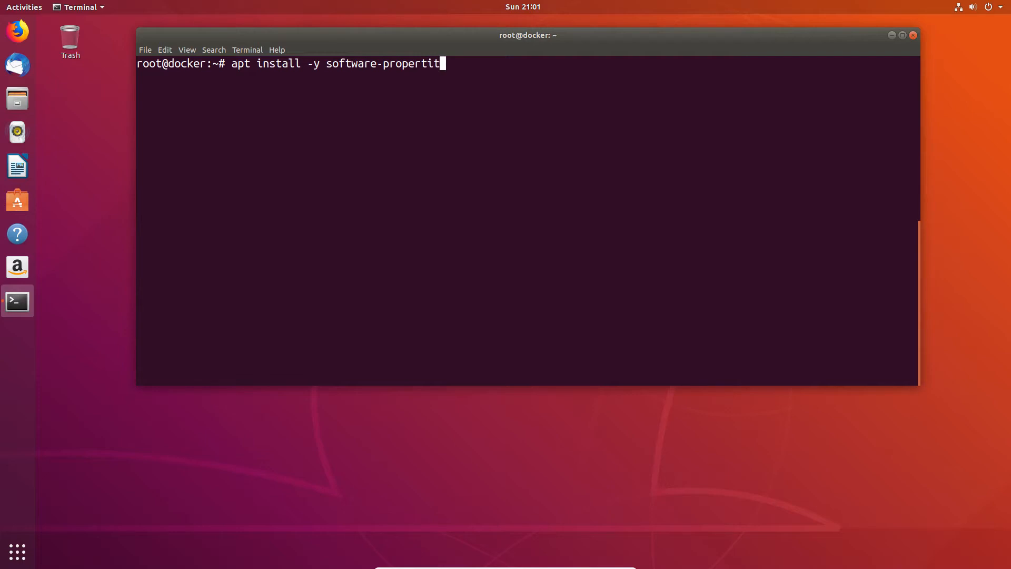
pyautogui.write('s')
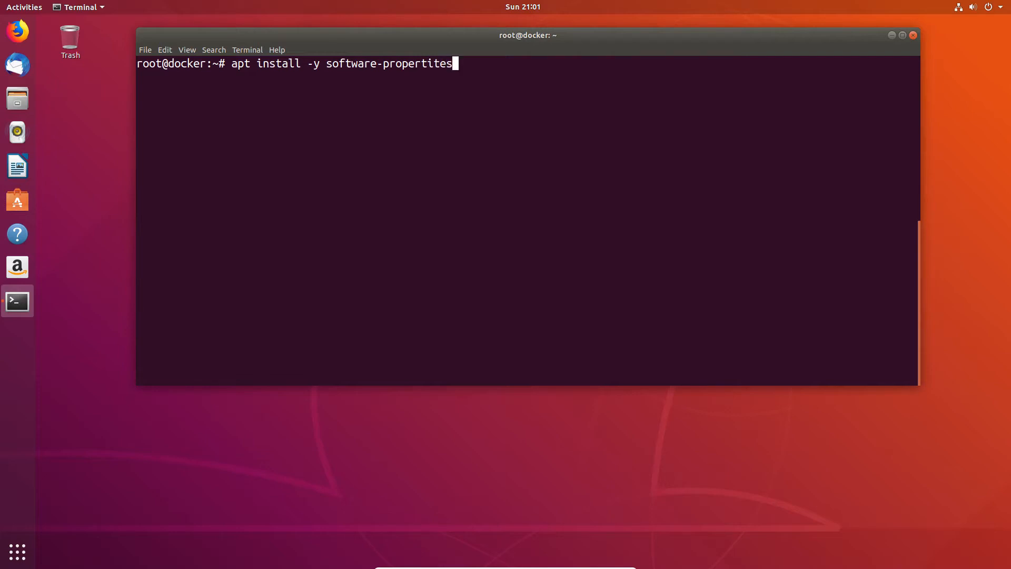
pyautogui.press('BackSpace')
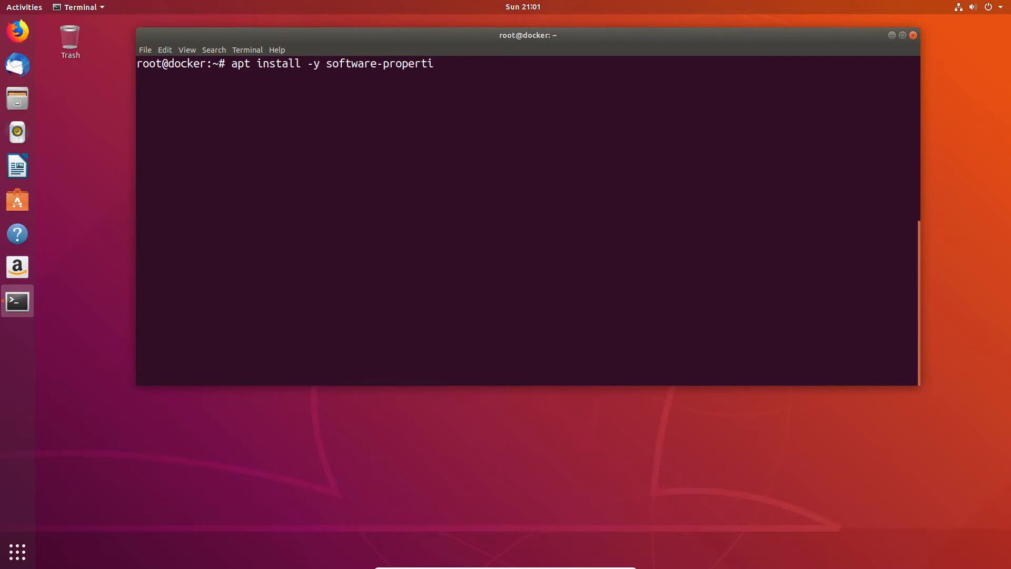
pyautogui.write('es')
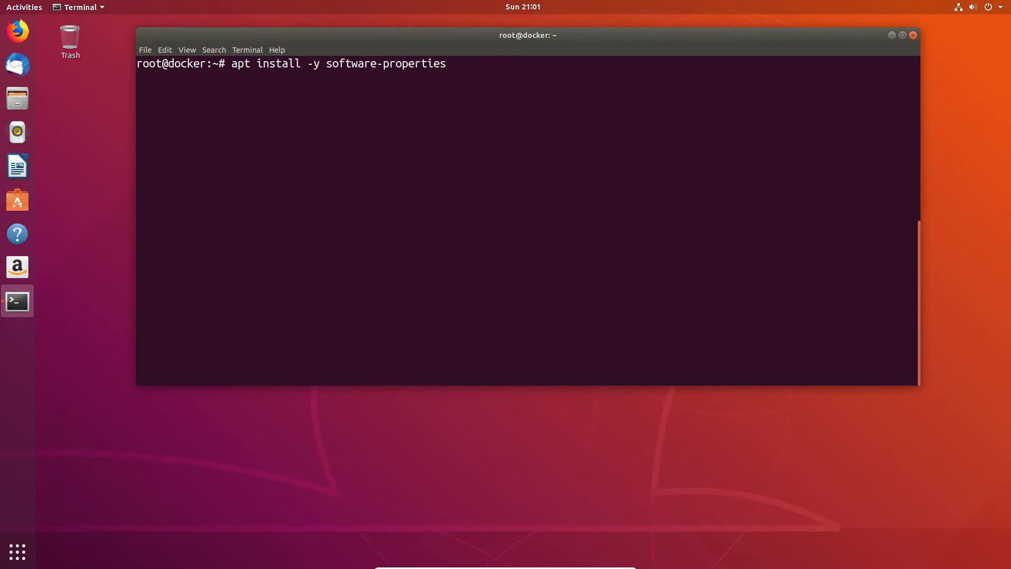
pyautogui.write('-commo')
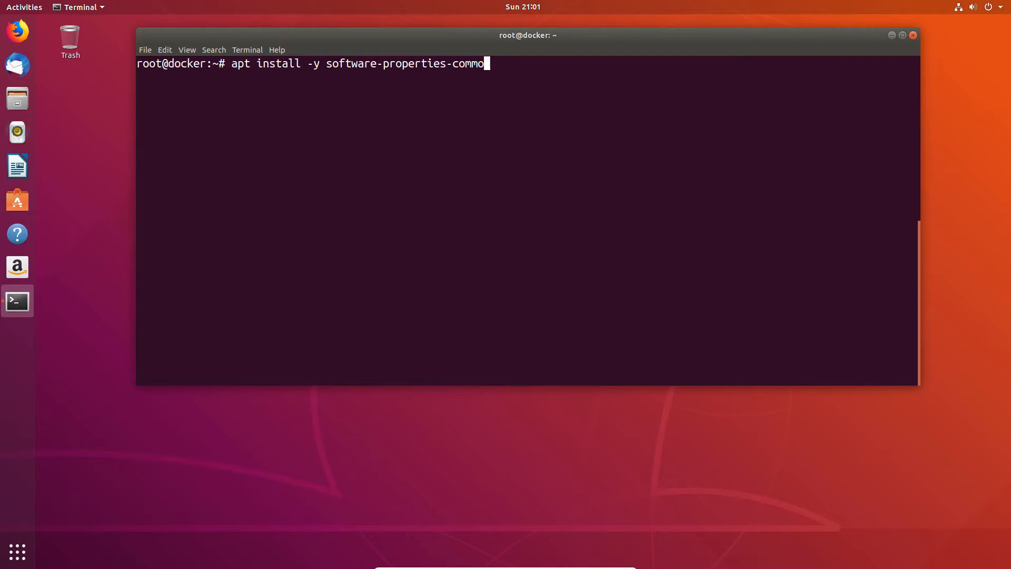
pyautogui.press('Return')
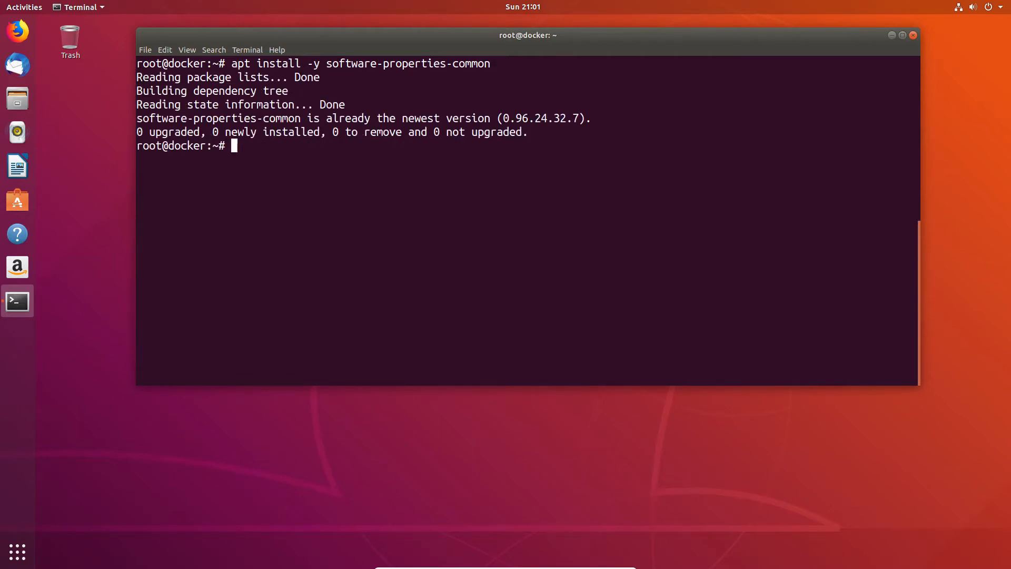
pyautogui.write('c')
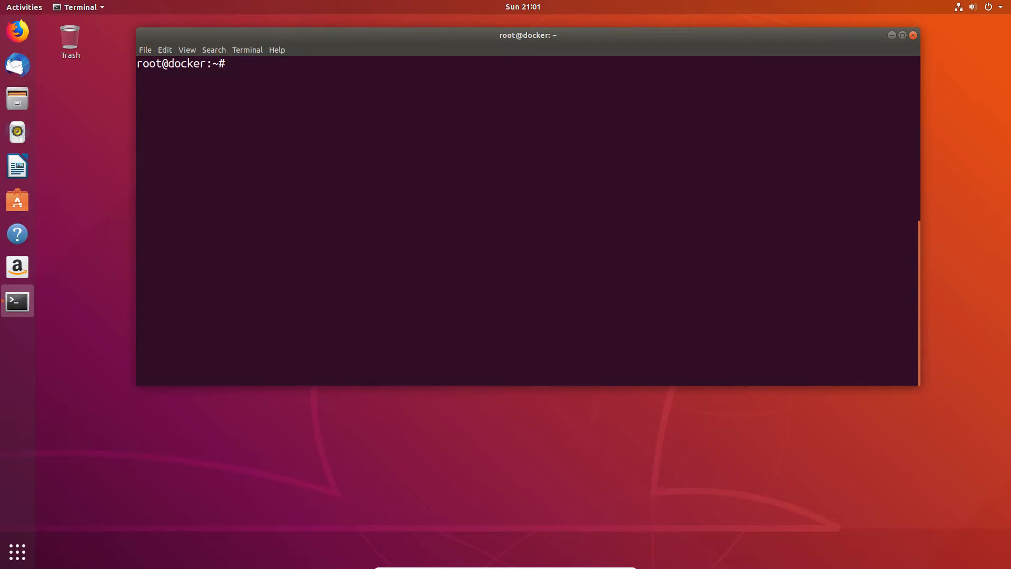
# Run add-apt-repository ppa:gluster/glusterfs-5 to add the GlusterFS 5 repository
pyautogui.write('add-')
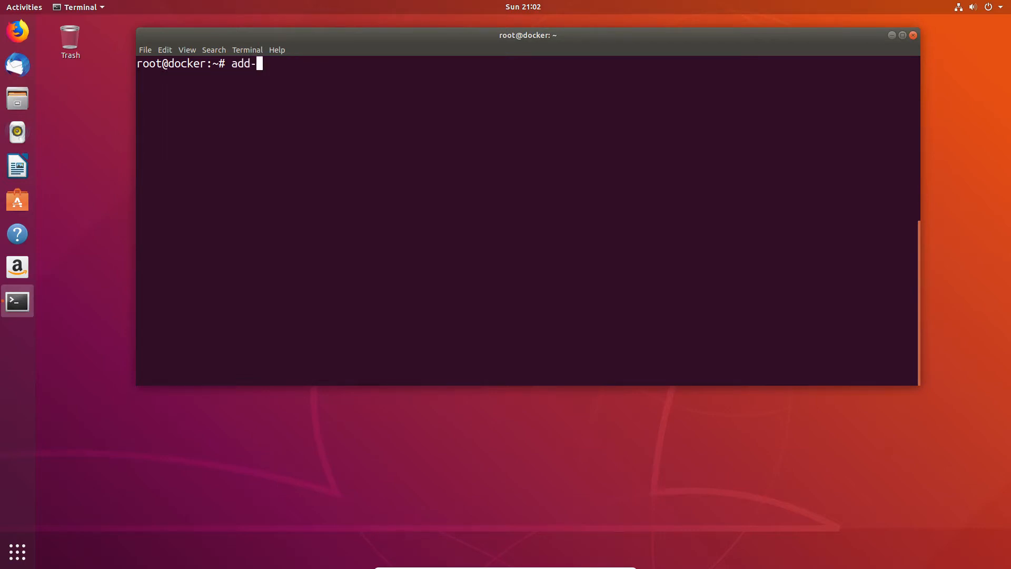
pyautogui.write('apt')
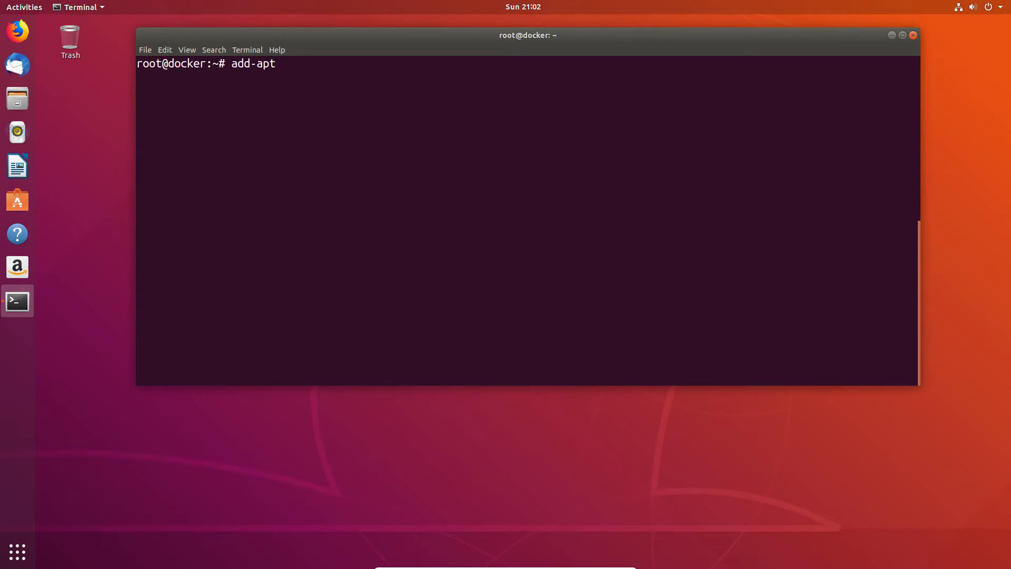
pyautogui.write('-repository')
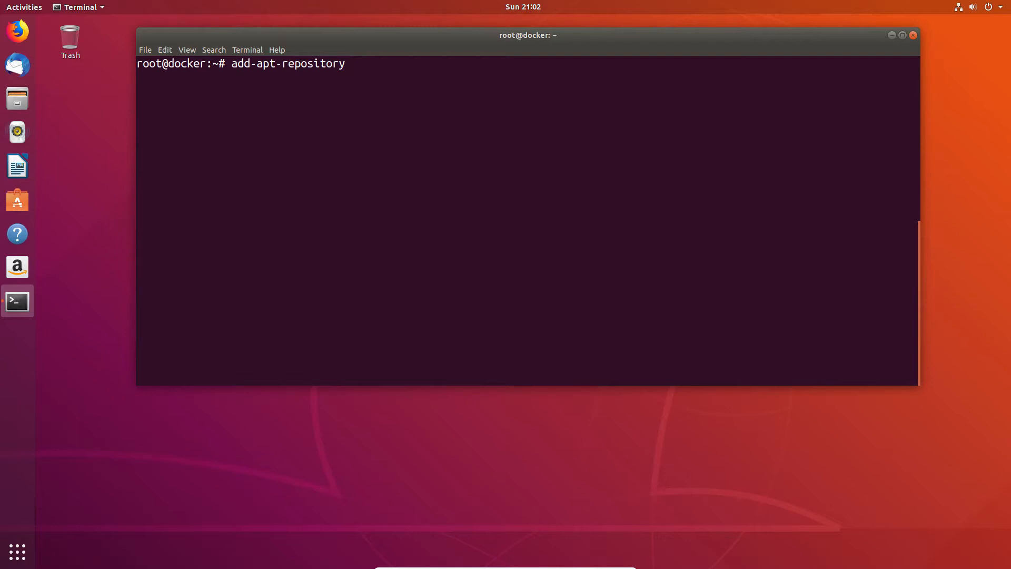
pyautogui.write('ppa')
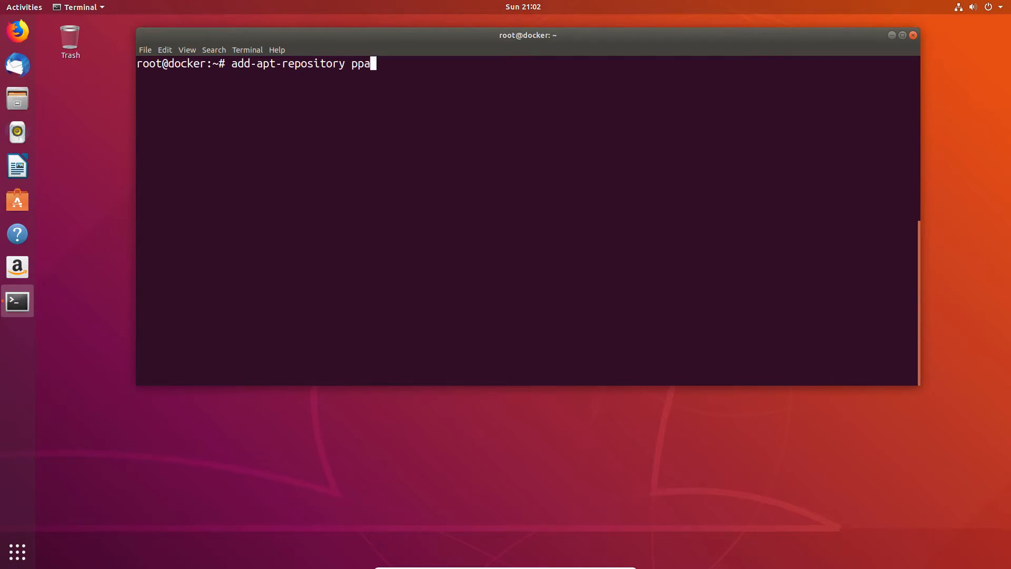
pyautogui.write(':')
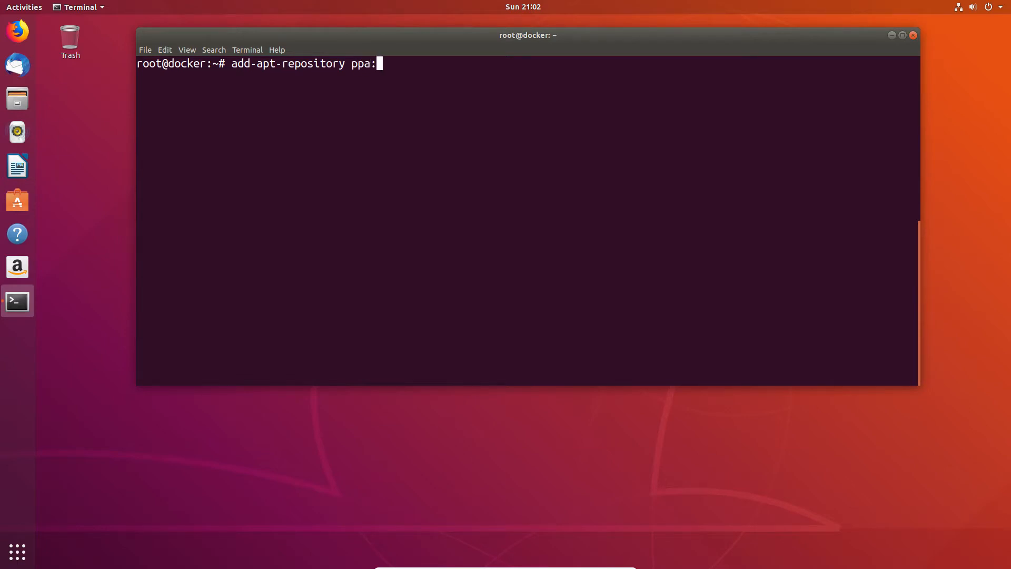
pyautogui.write('gluster')
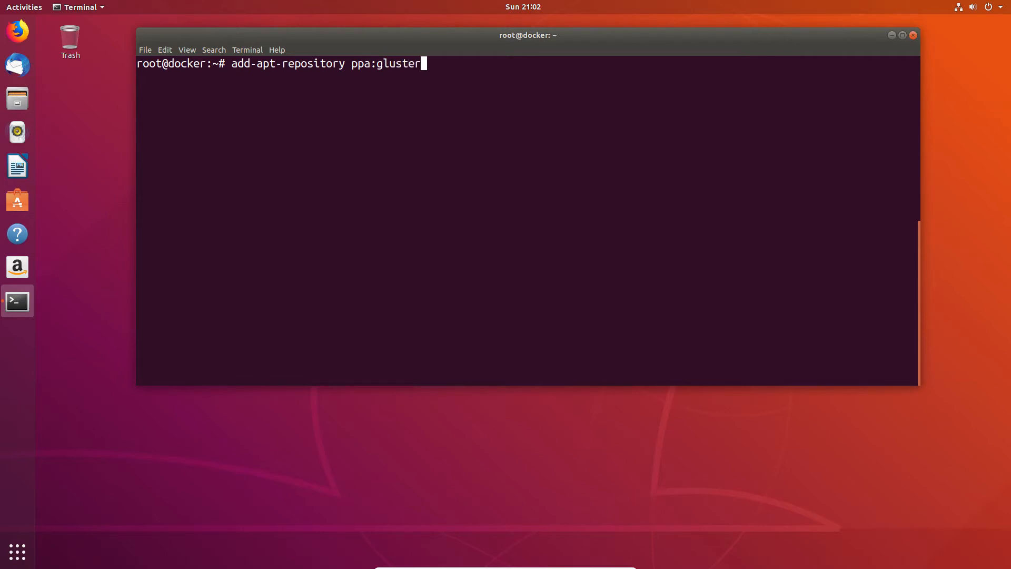
pyautogui.write('/')
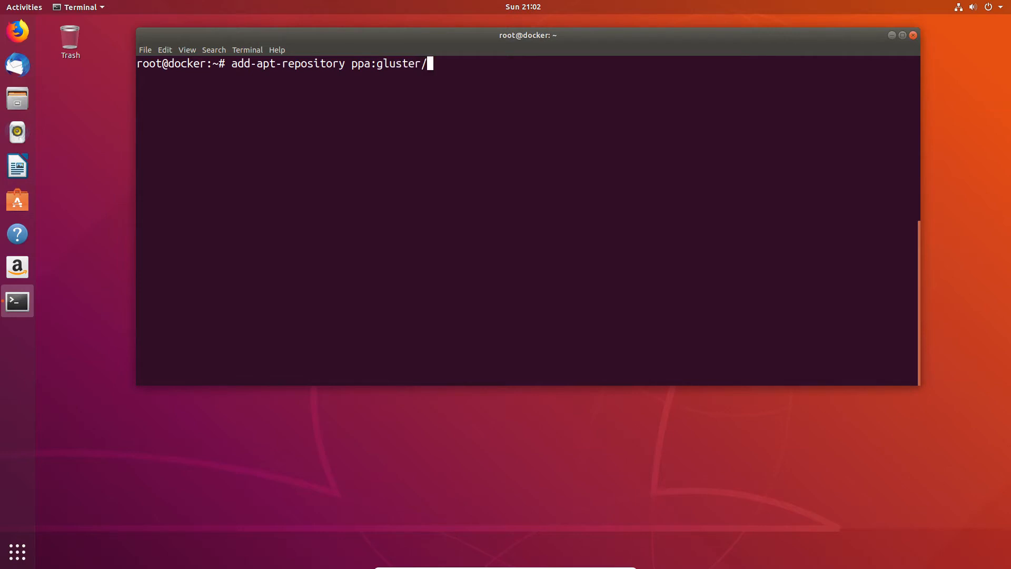
pyautogui.write('glust')
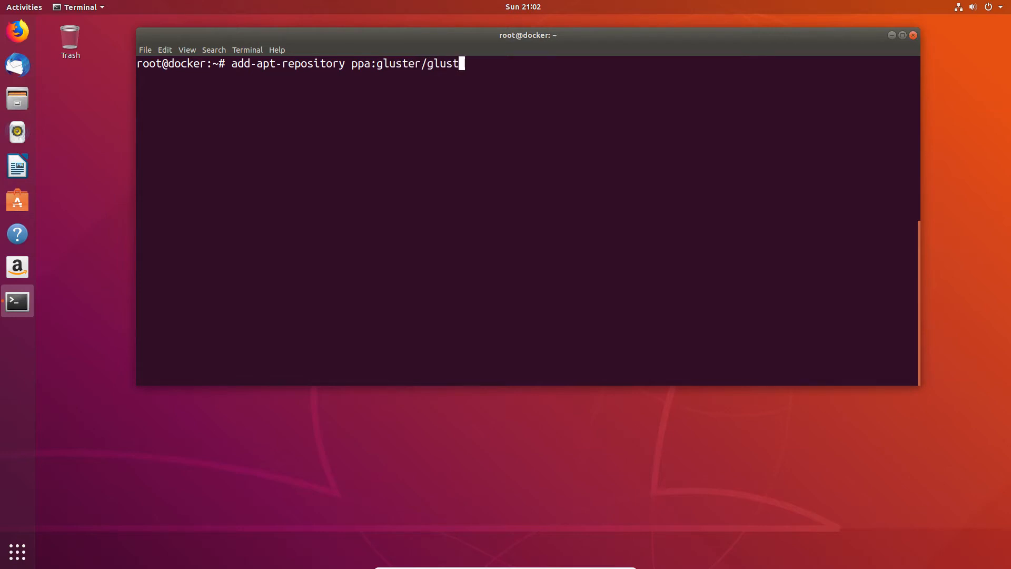
pyautogui.write('er')
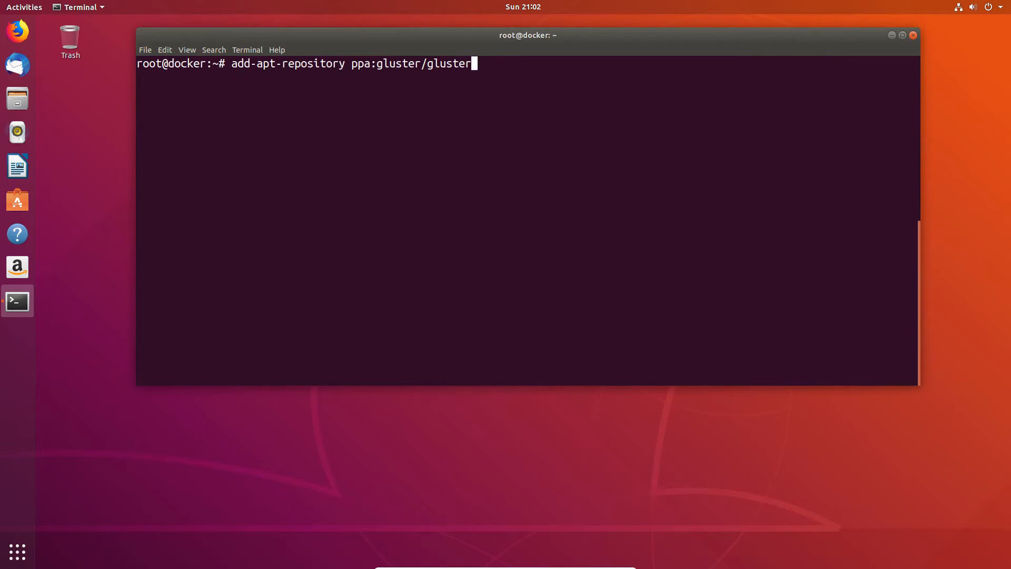
pyautogui.write('fs-')
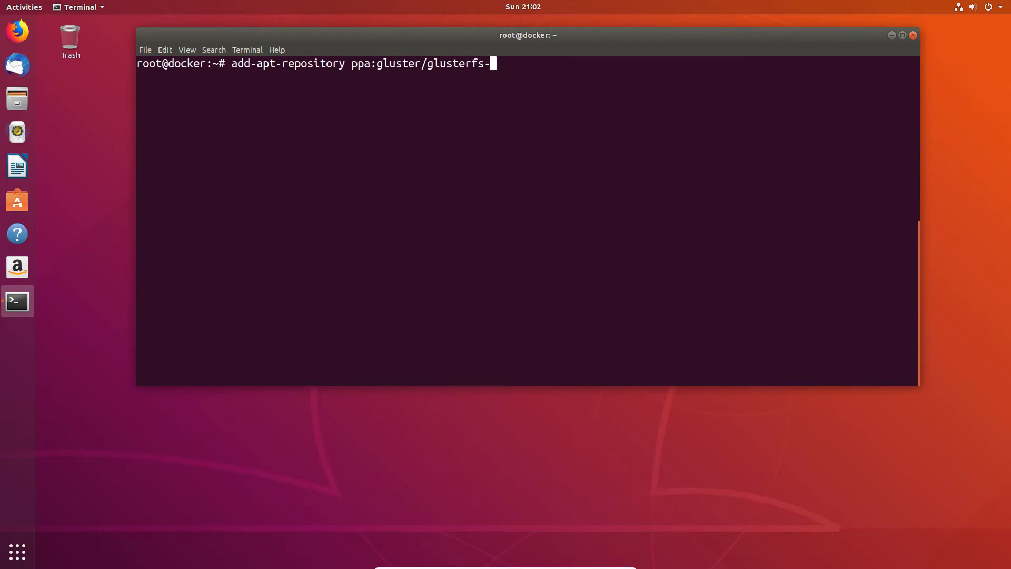
pyautogui.write('5')
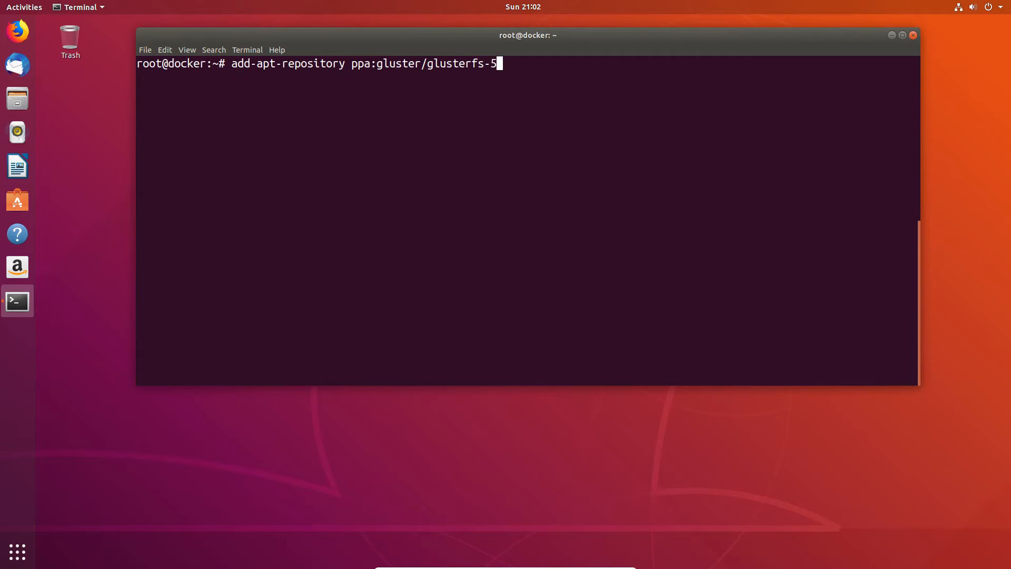
pyautogui.press('Return')
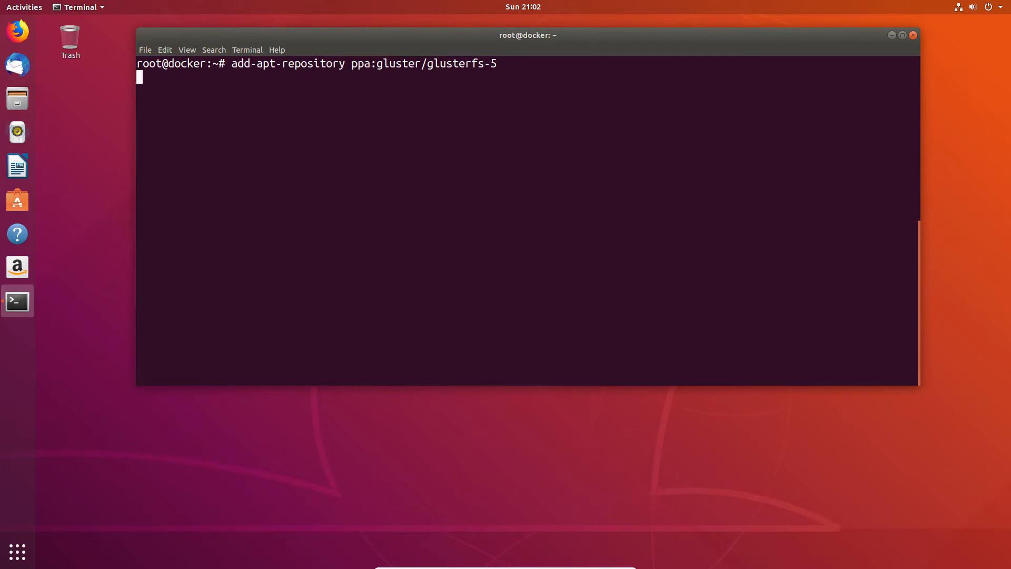
# Confirm the repository addition and let its package lists download
pyautogui.press('Return')
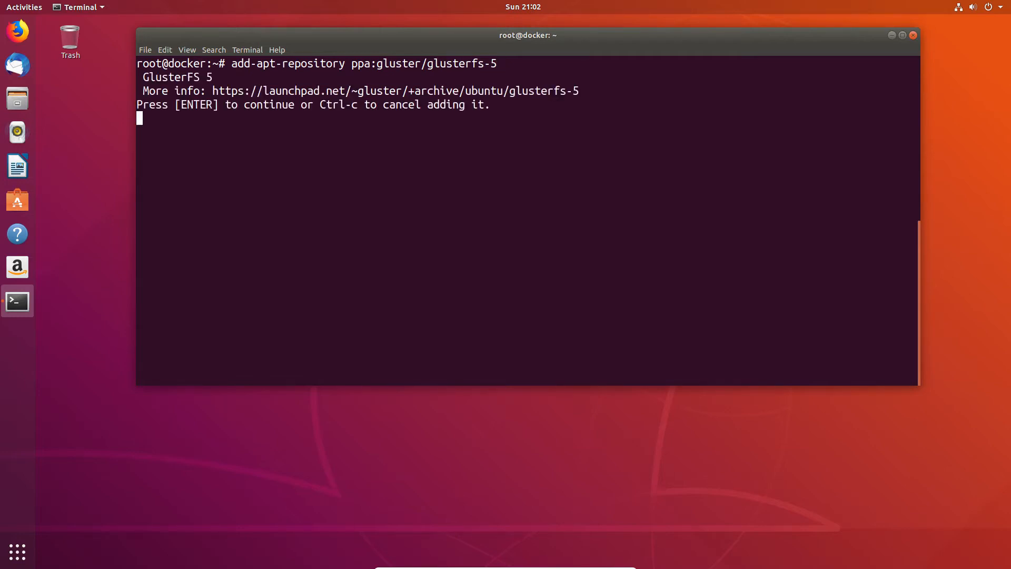
pyautogui.press('Return')
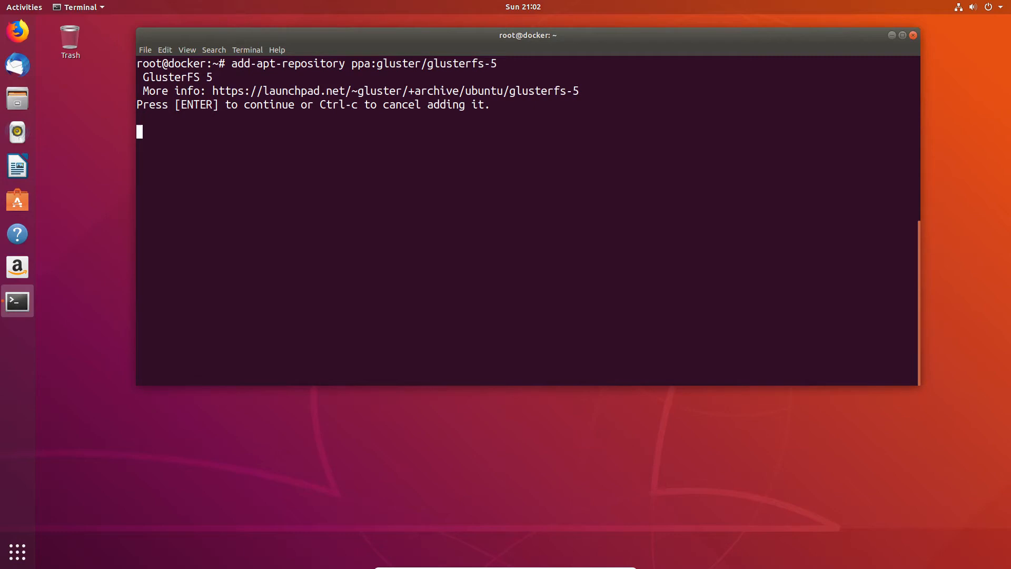
pyautogui.press('Return')
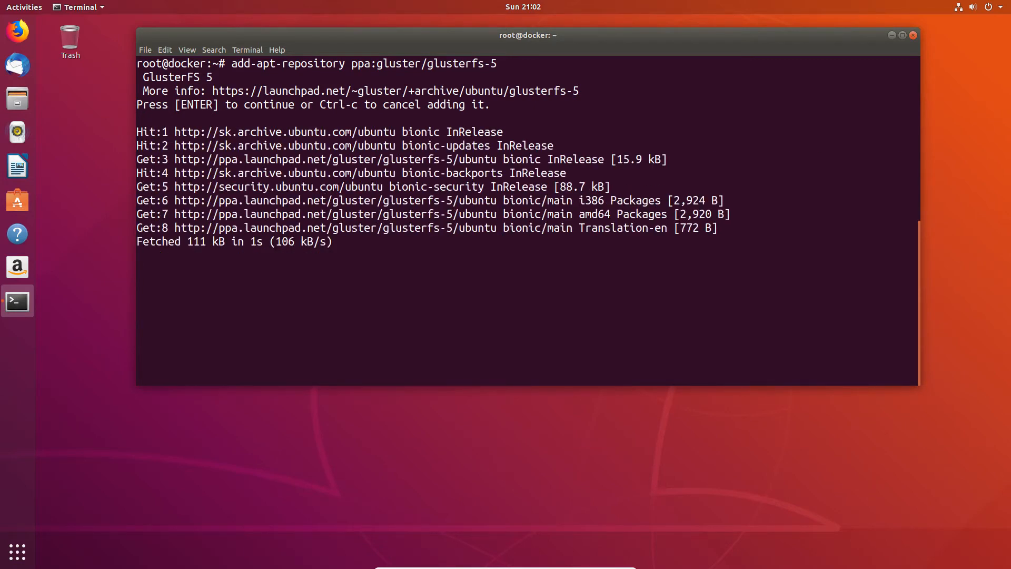
pyautogui.press('Return')
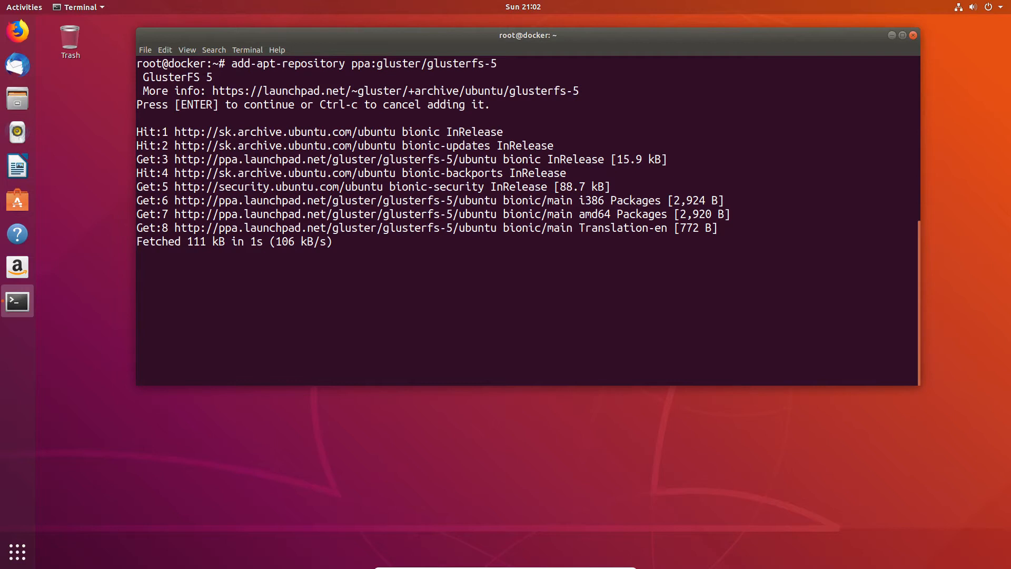
pyautogui.press('Return')
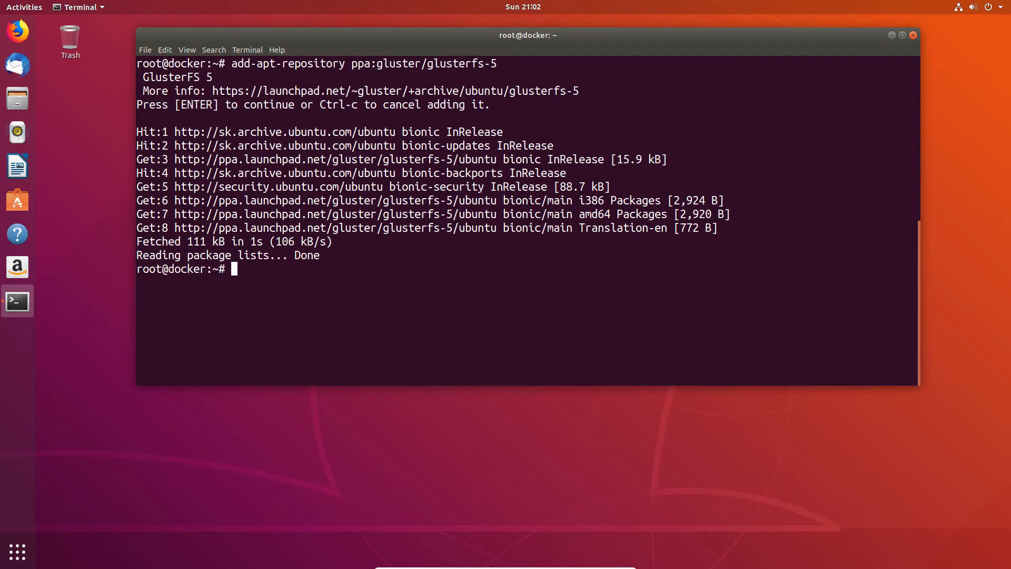
# Refresh the package lists with apt update
pyautogui.write('apt')
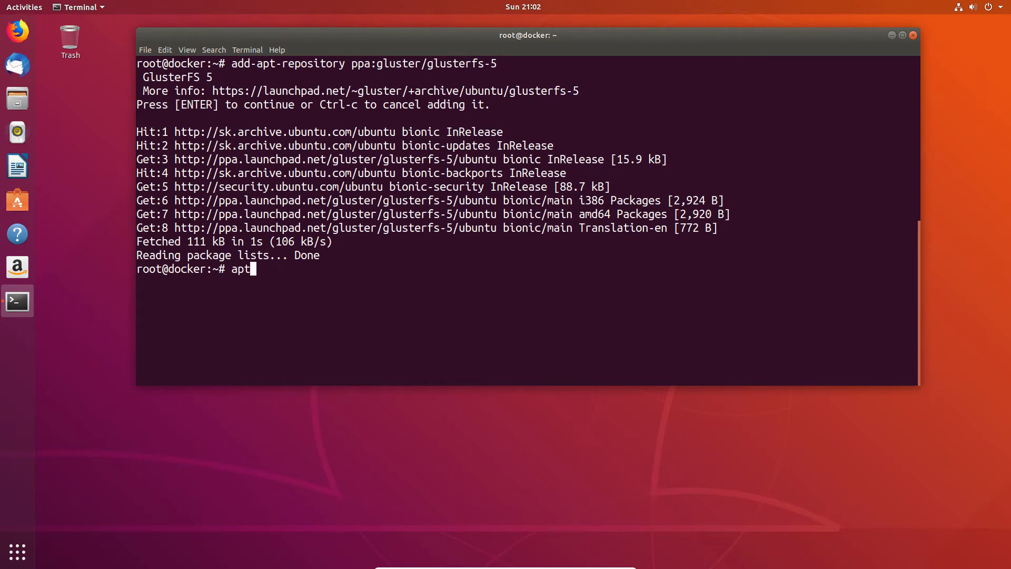
pyautogui.write('upd')
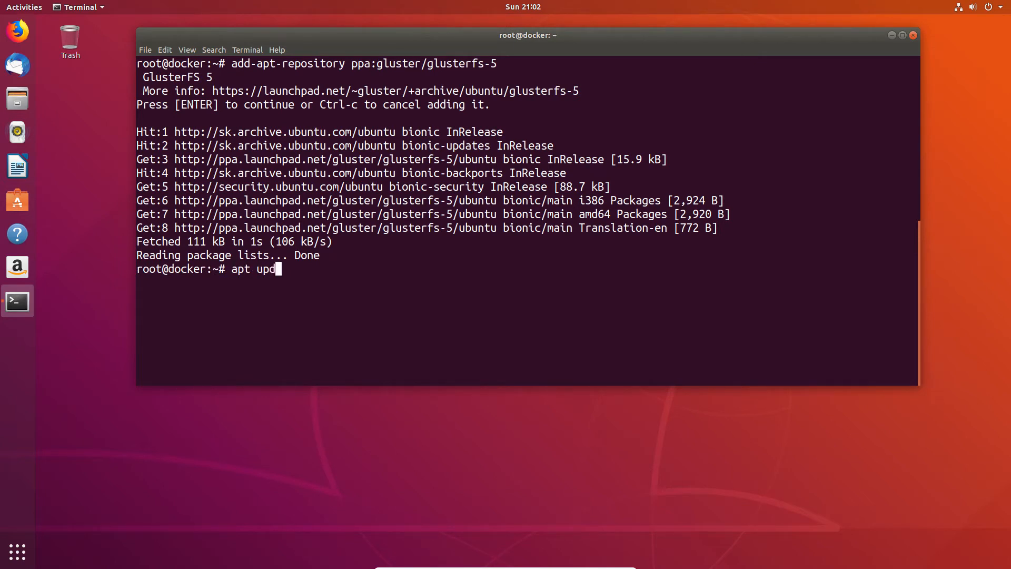
pyautogui.press('Return')
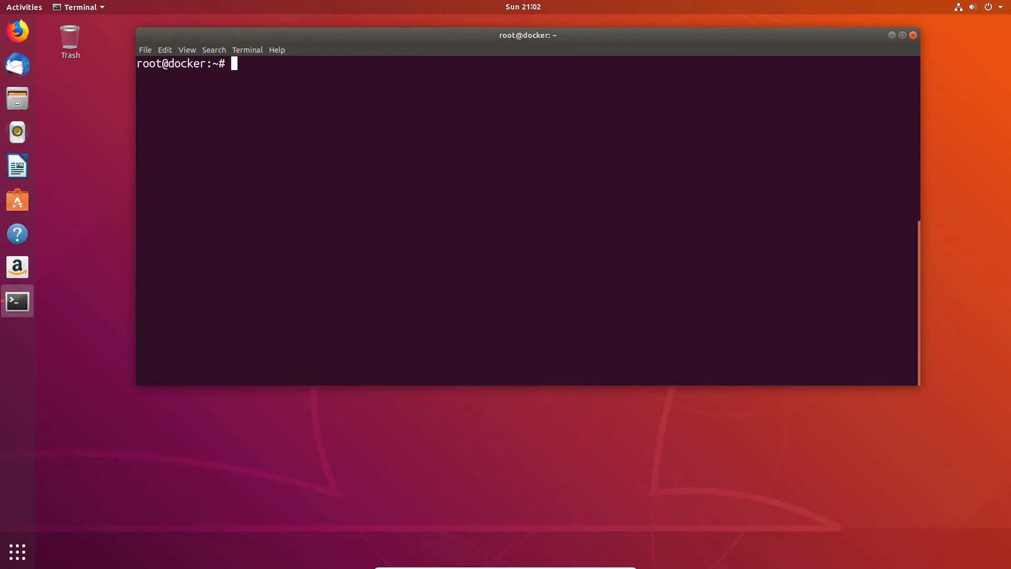
# Install glusterfs-server 5.3 with apt install -y, setting up client, common packages and glusterd
pyautogui.write('a')
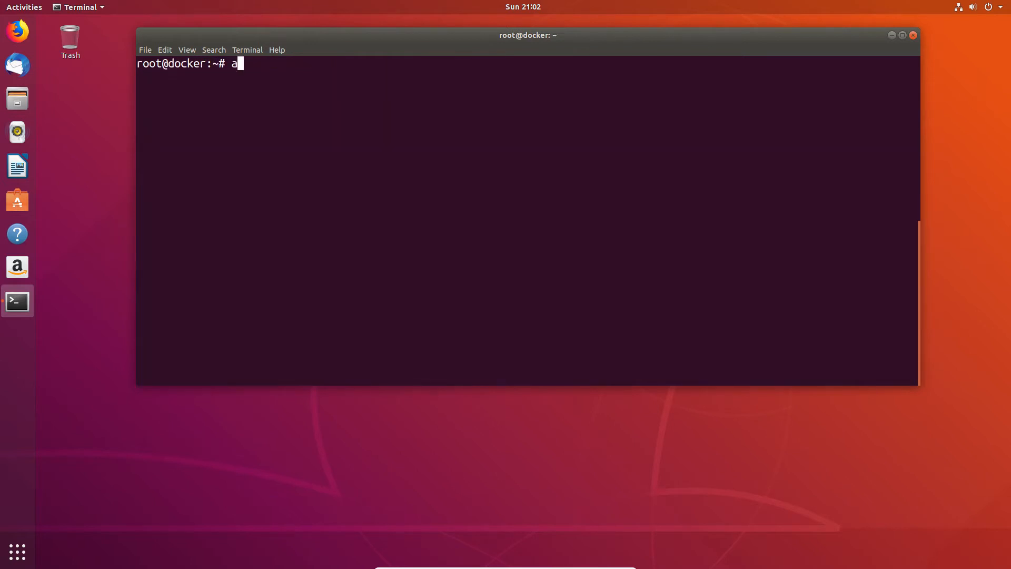
pyautogui.write('pt instal')
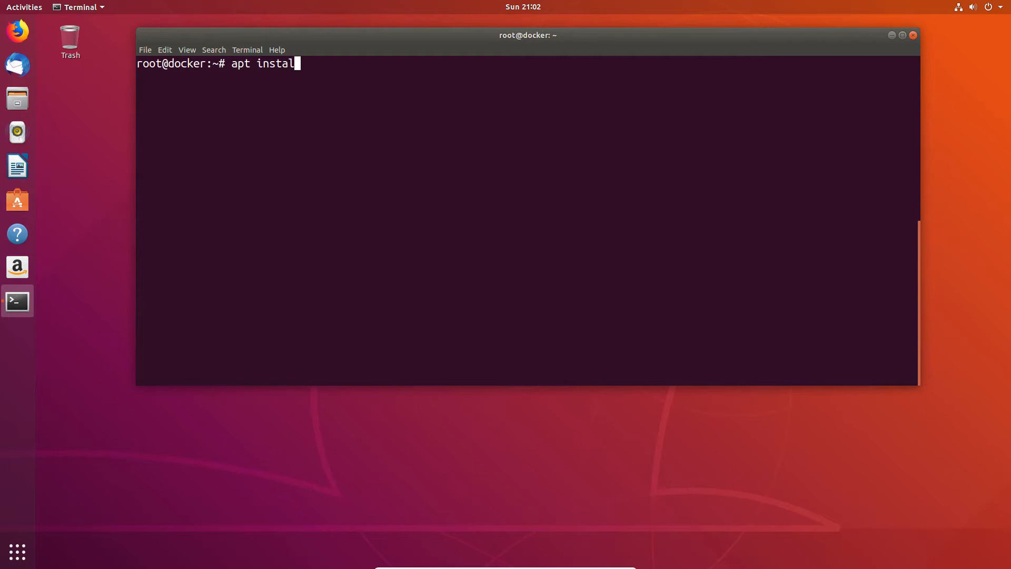
pyautogui.write('-y')
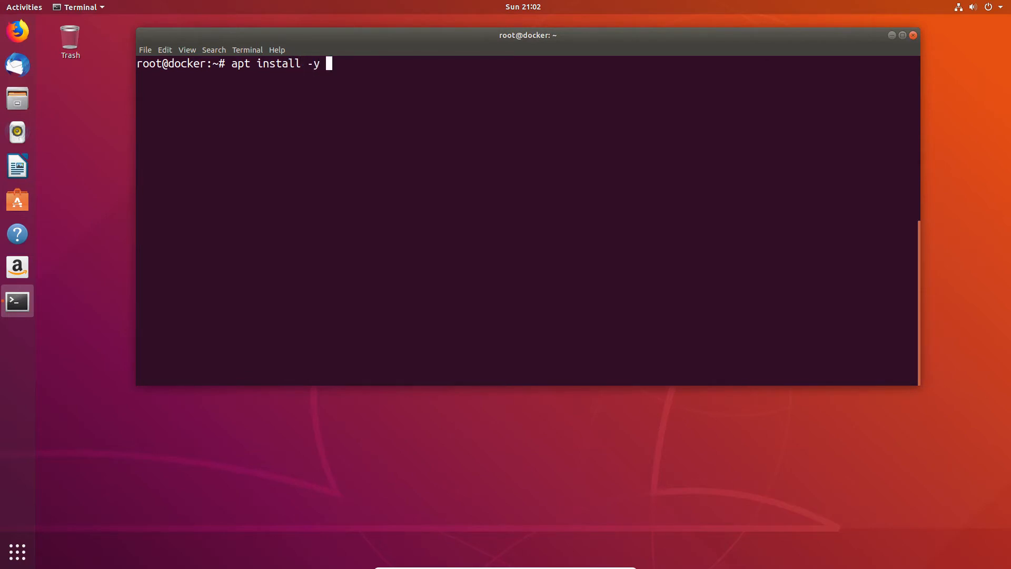
pyautogui.write('gluster')
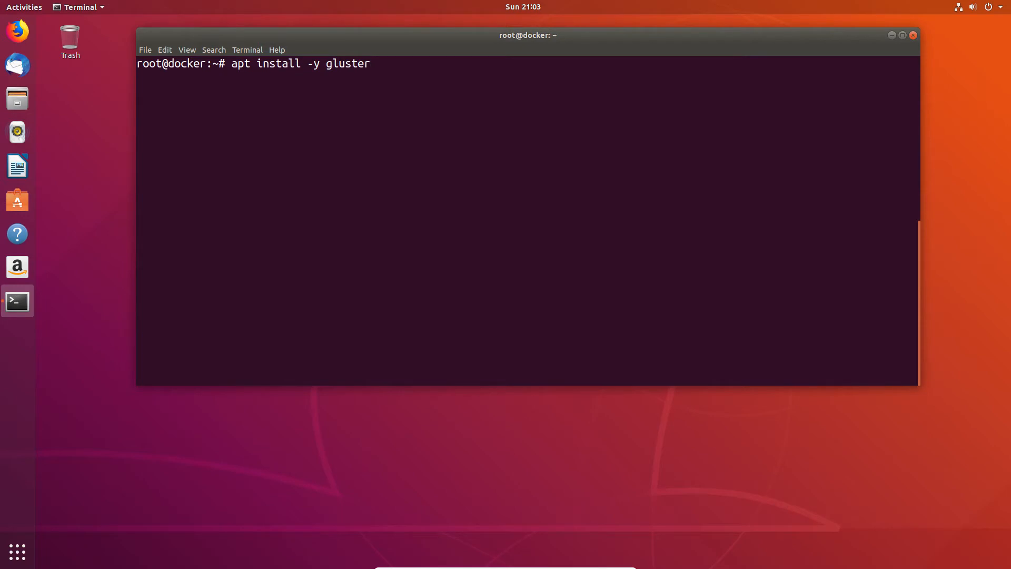
pyautogui.write('fs-')
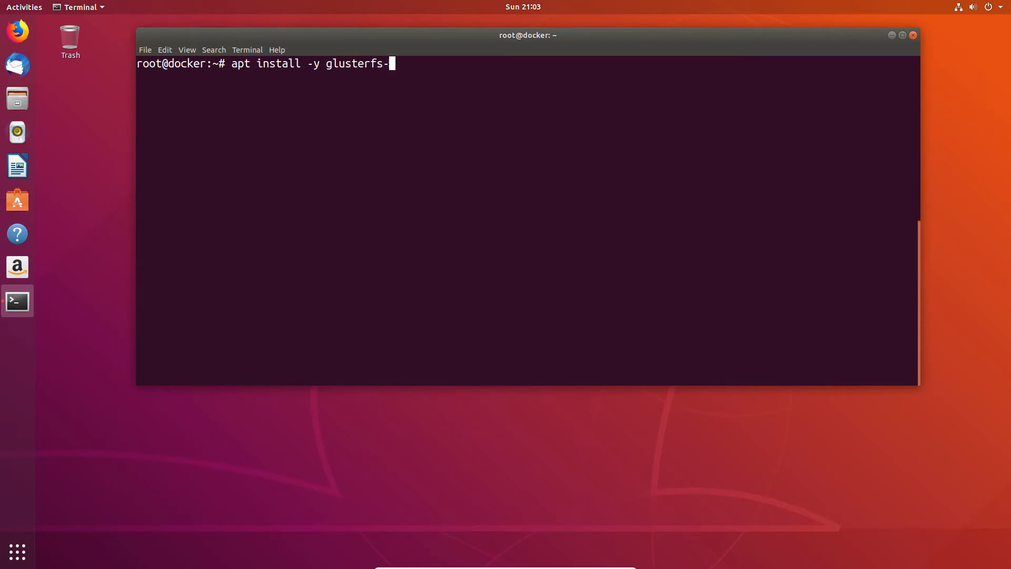
pyautogui.write('server')
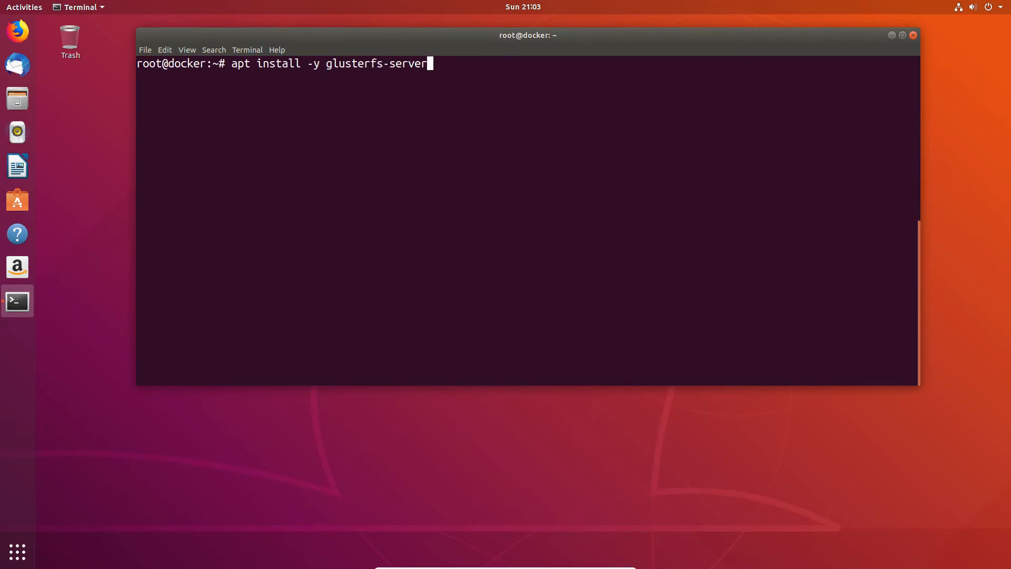
pyautogui.press('Return')
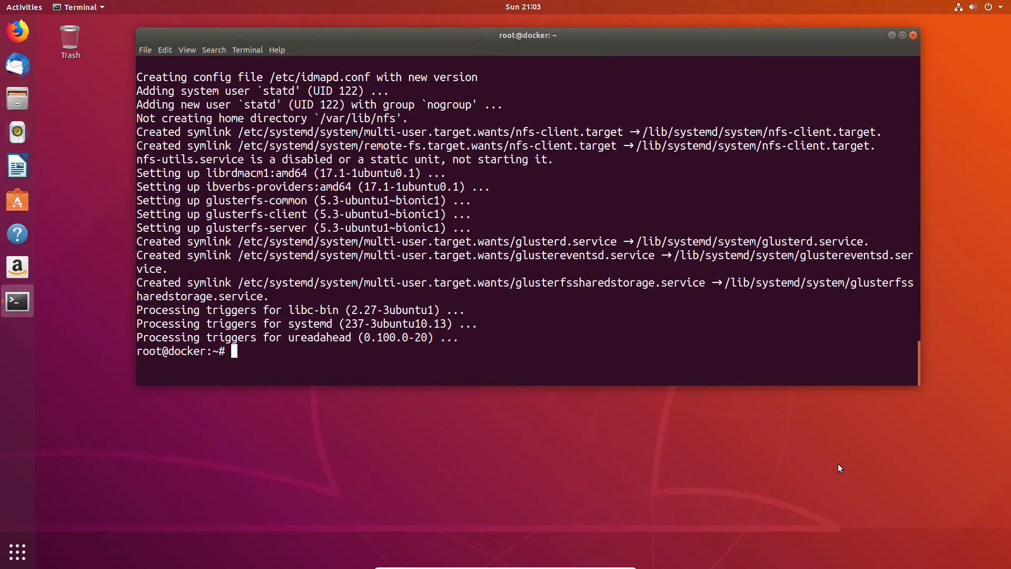
# Clear the screen and create /glusterfs/bricks/tipsforitpros with mkdir -p
pyautogui.write('clear')
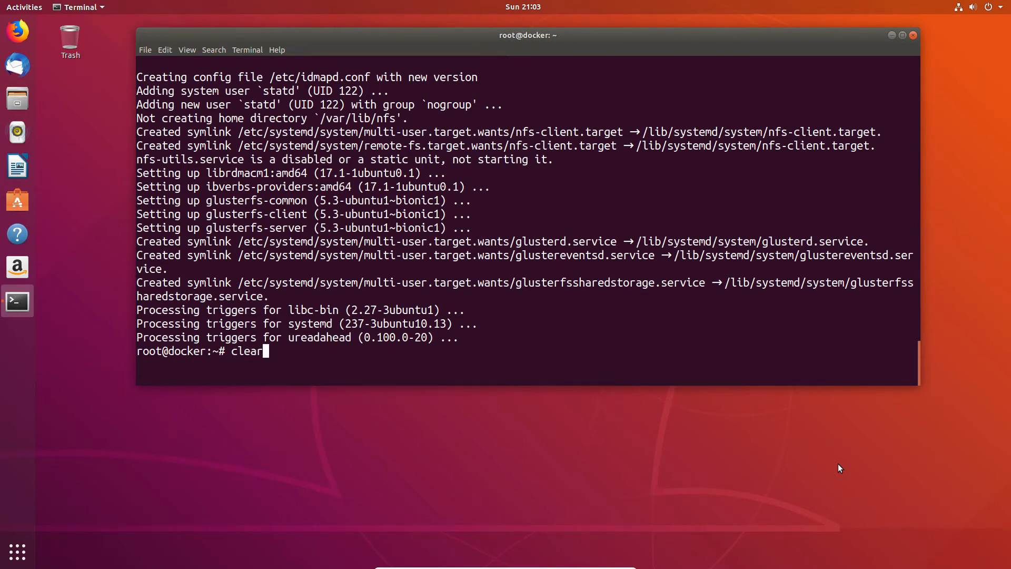
pyautogui.press('Return')
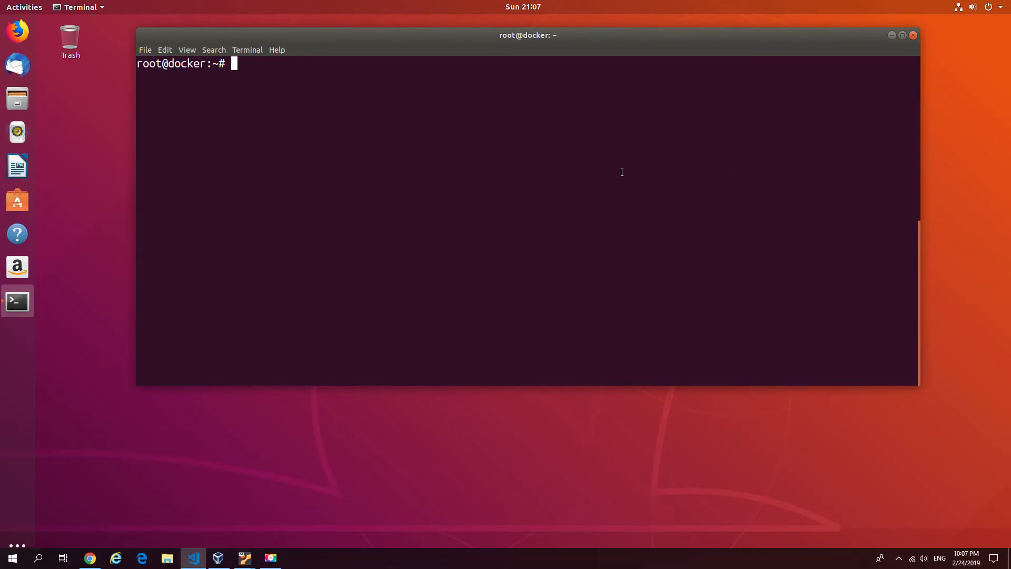
pyautogui.write('mkdir -p /glusterfs/bricks/tipsforitpros')
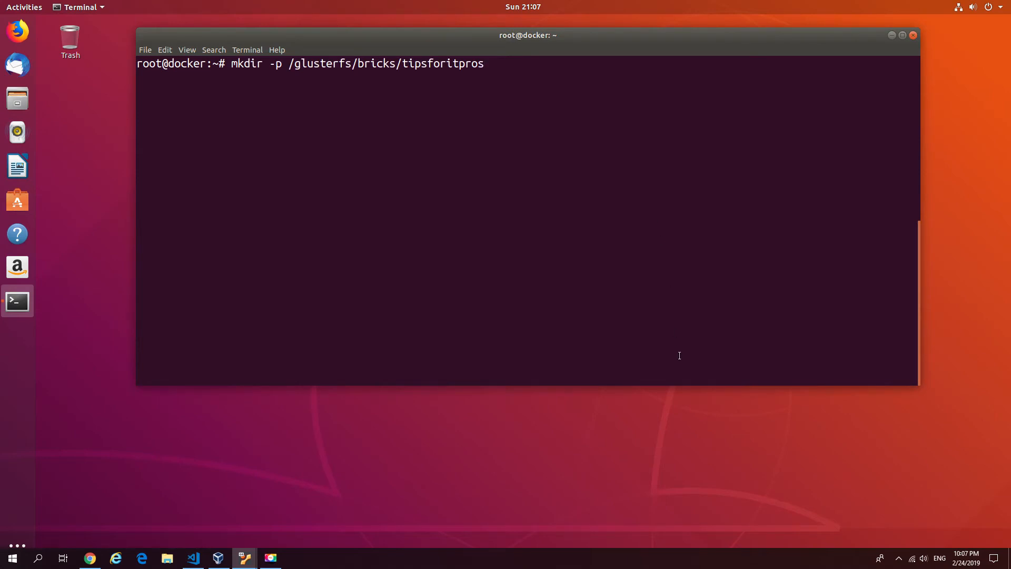
pyautogui.press('Return')
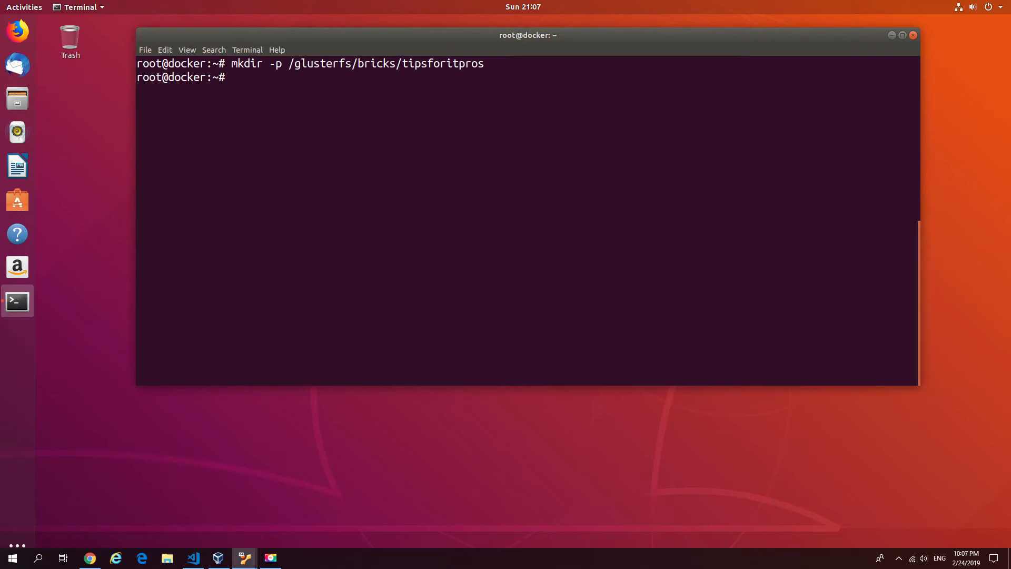
pyautogui.write('nano /')
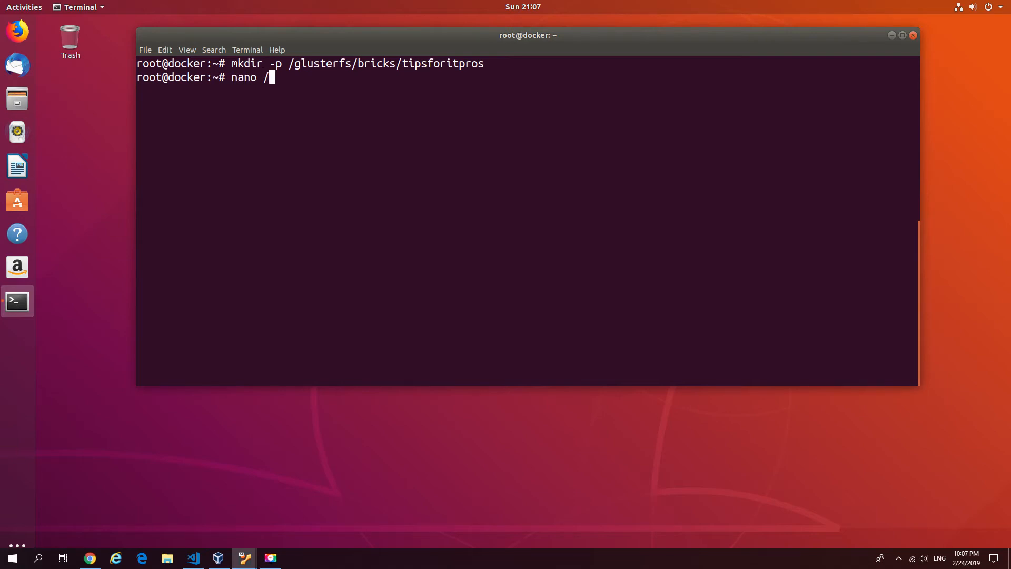
# Paste a line mounting /dev/sdb as XFS at the brick directory into /etc/fstab and save
pyautogui.write('etc/')
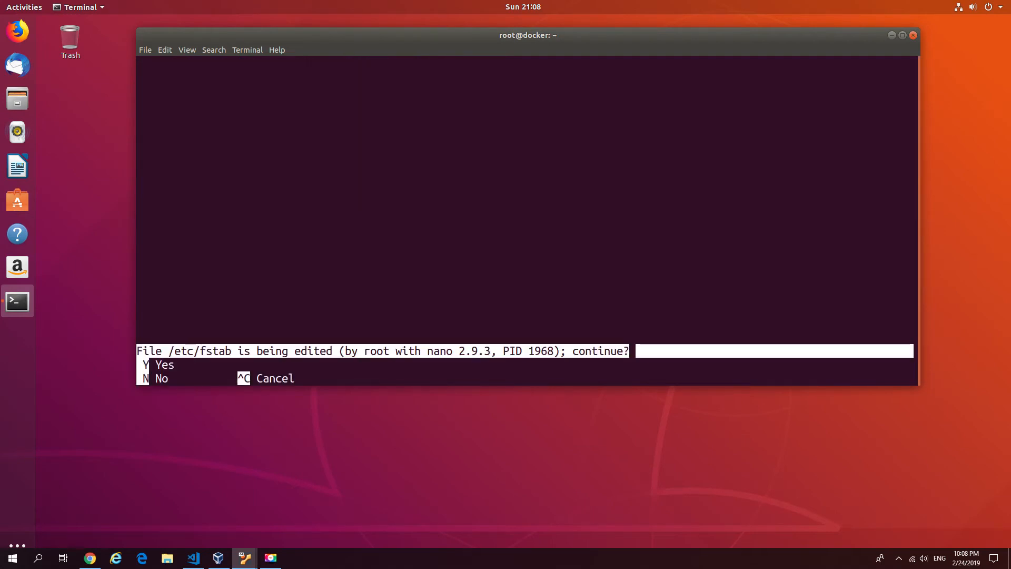
pyautogui.press('y')
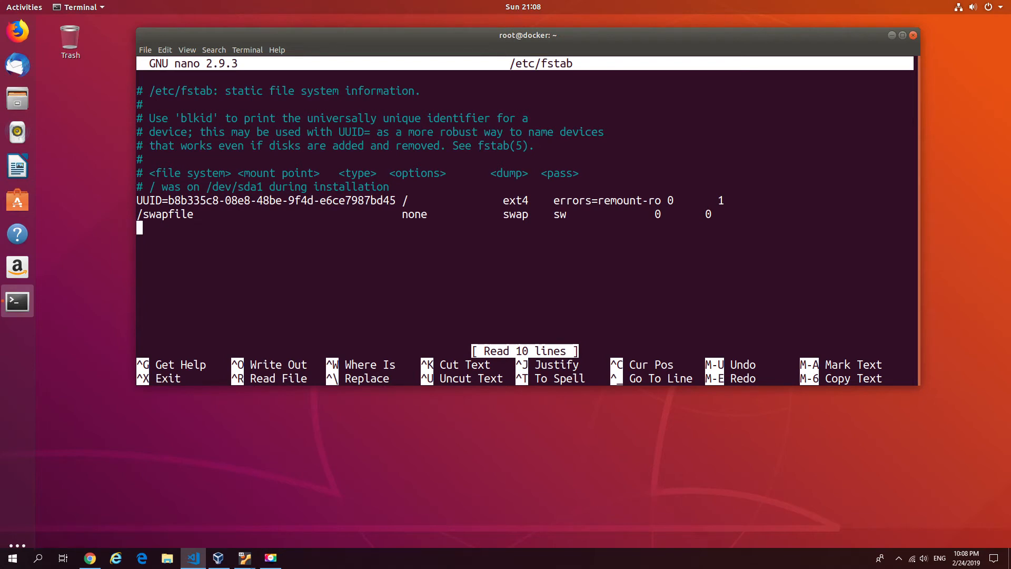
pyautogui.rightClick(400, 303)
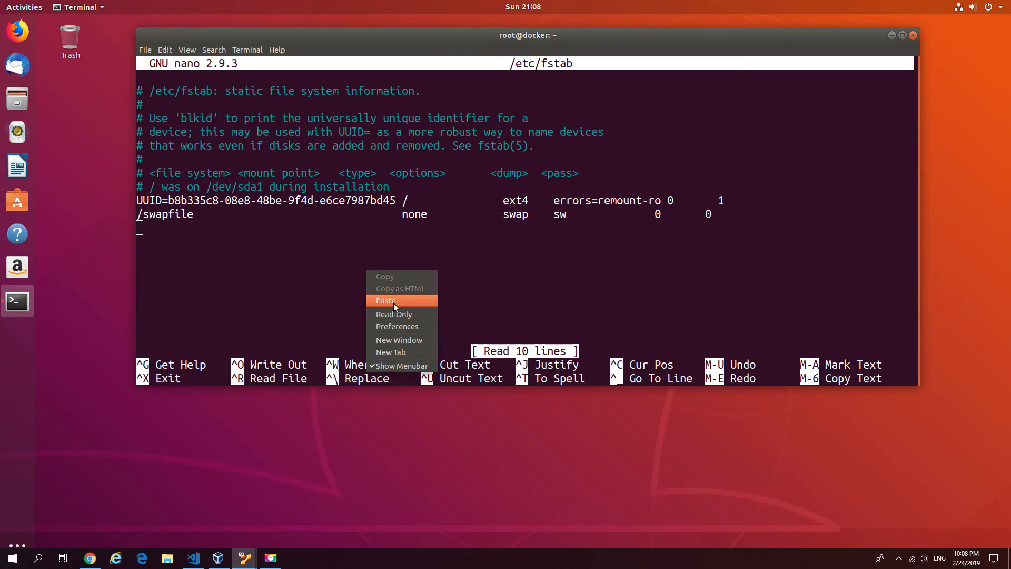
pyautogui.click(385, 301)
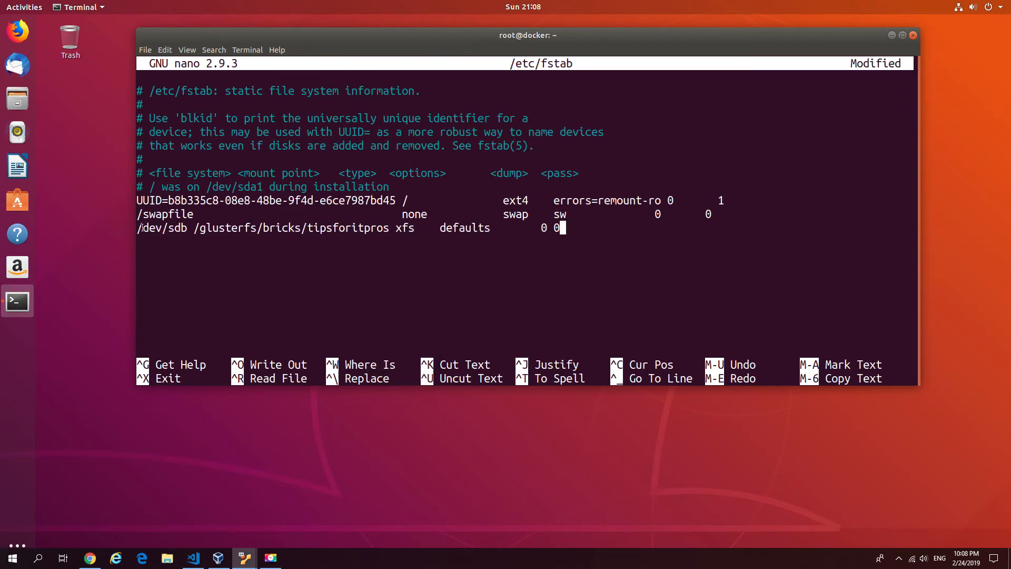
pyautogui.doubleClick(161, 227)
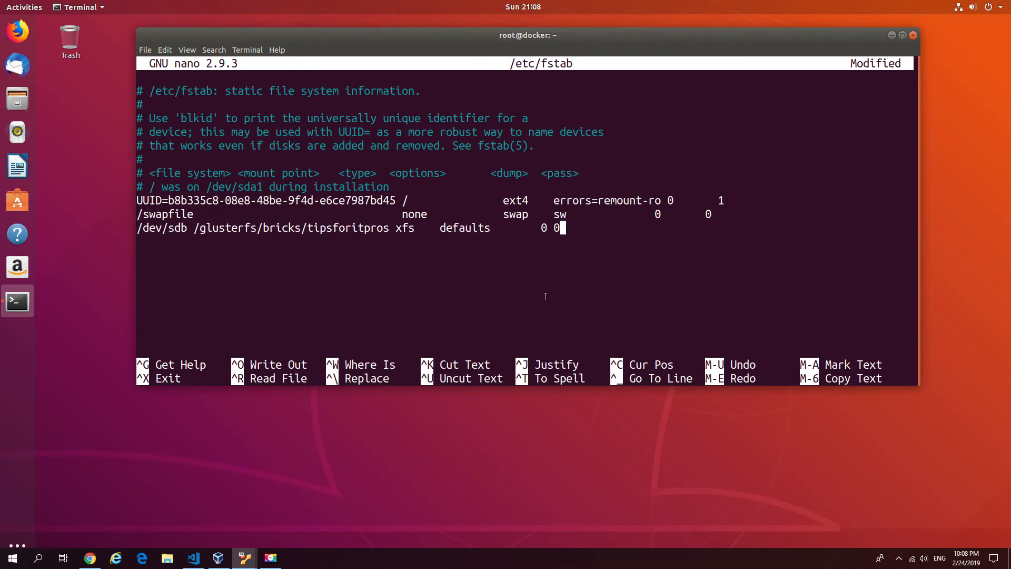
pyautogui.press('ctrl+x')
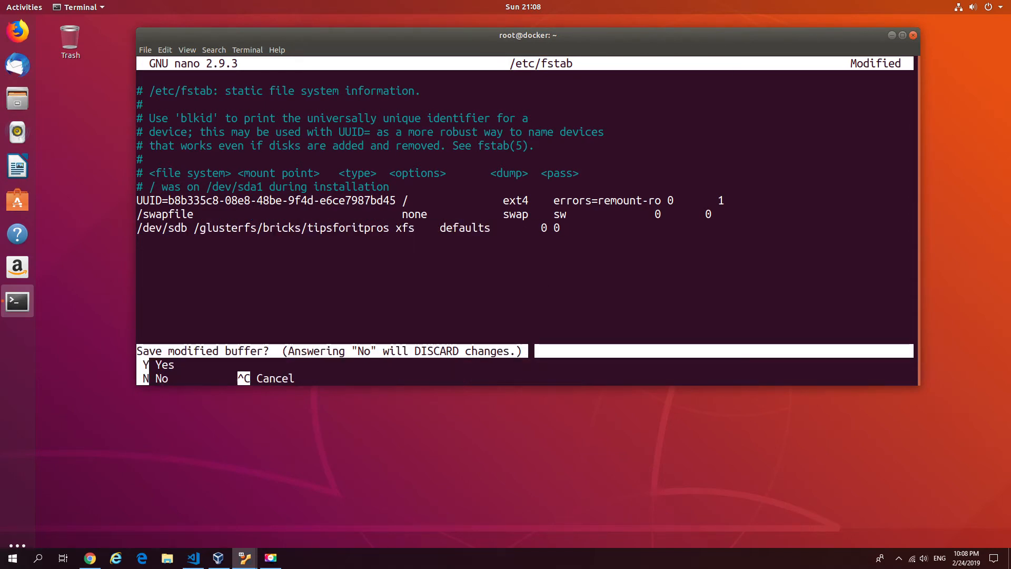
pyautogui.press('y')
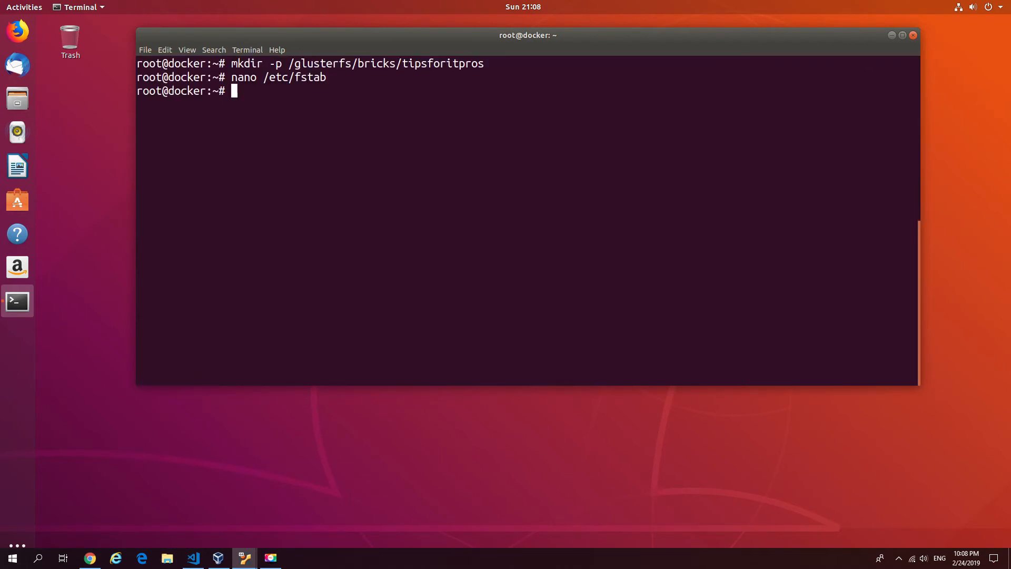
# Mount /dev/sdb on the brick directory
pyautogui.write('mount')
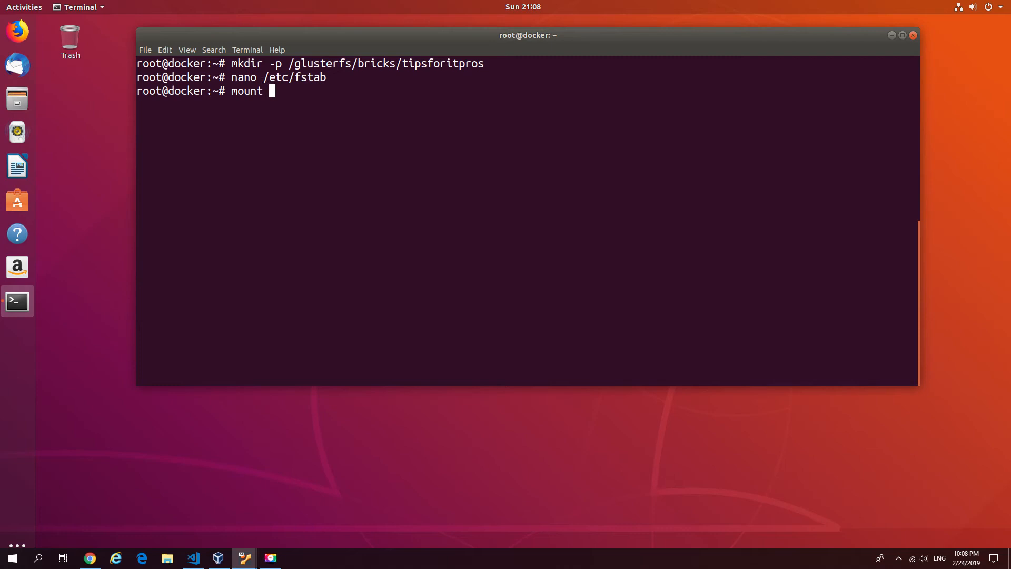
pyautogui.write('/dev/')
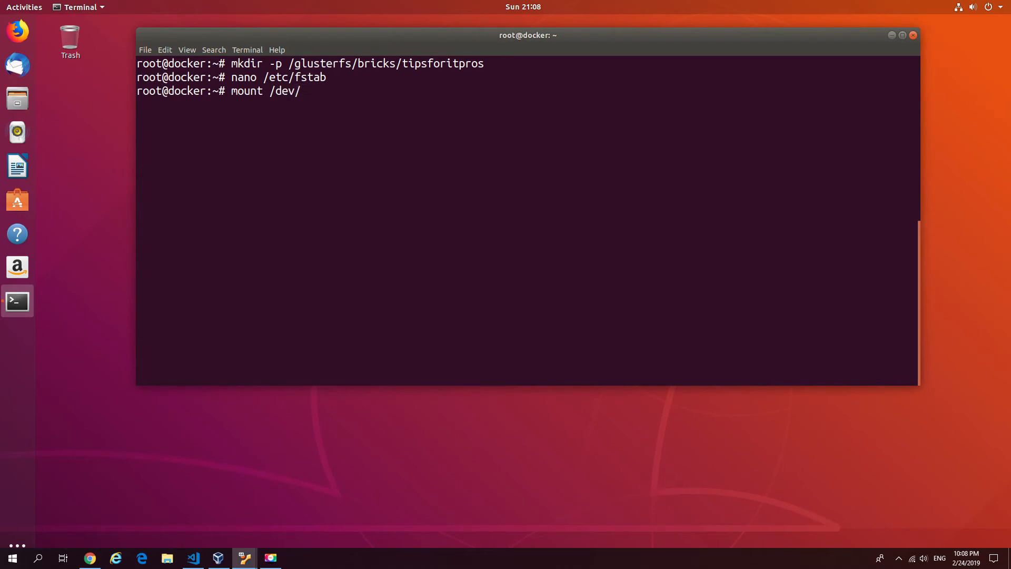
pyautogui.press('Return')
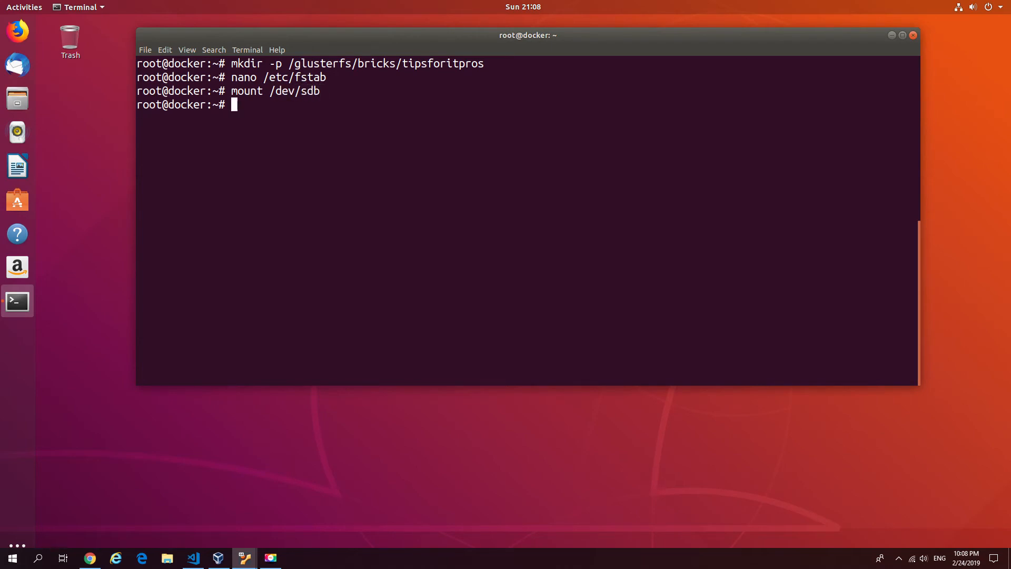
# Verify with lsblk that the 50G sdb is mounted at /glusterfs/bricks/tipsforitpros, clearing before and after
pyautogui.write('cl')
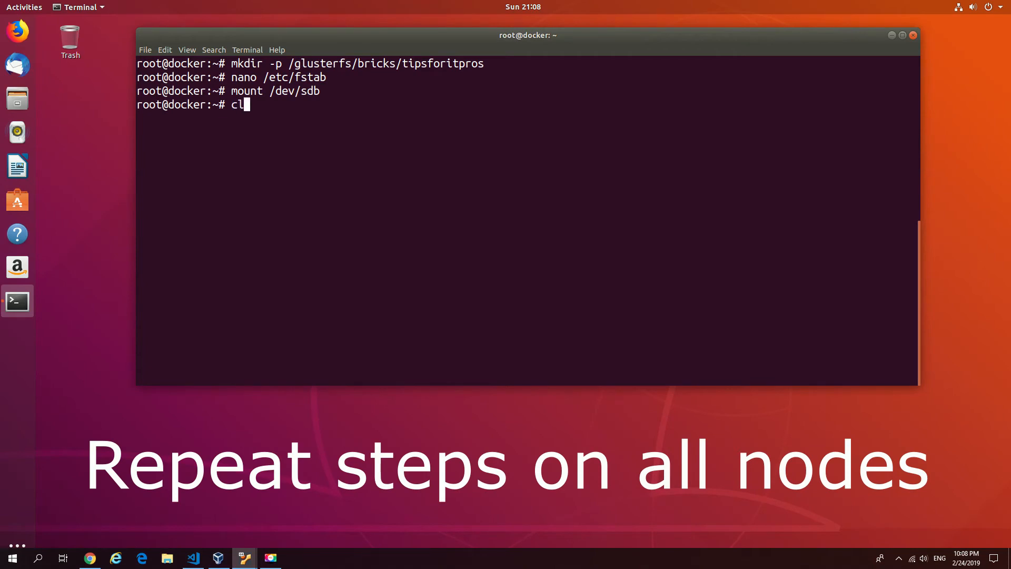
pyautogui.press('Return')
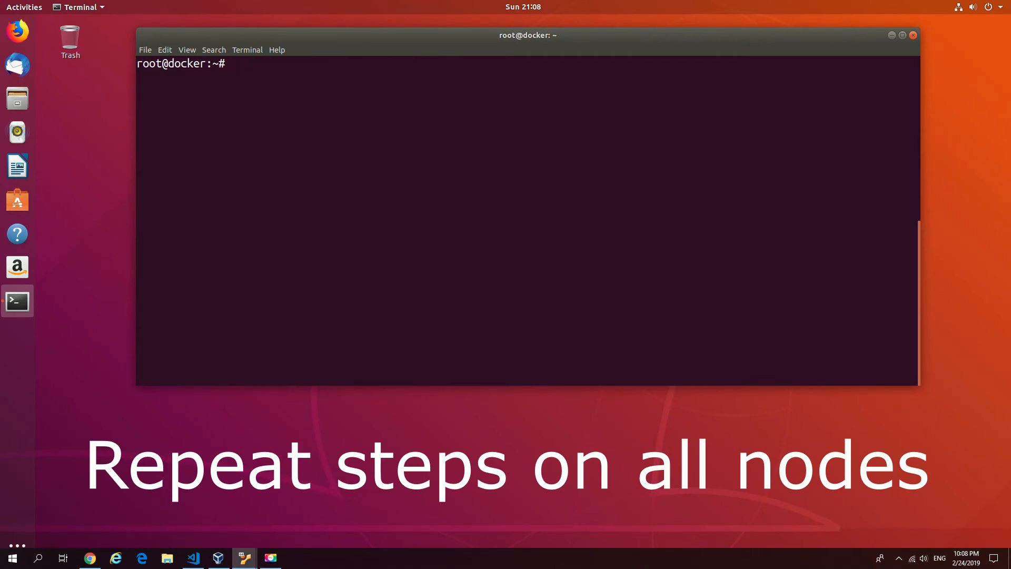
pyautogui.write('lsblk')
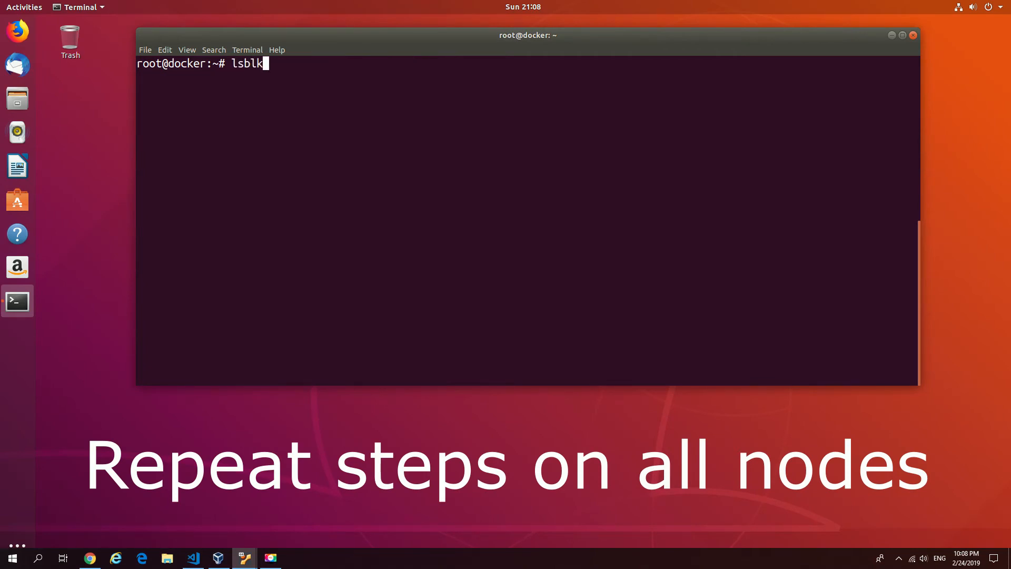
pyautogui.press('Return')
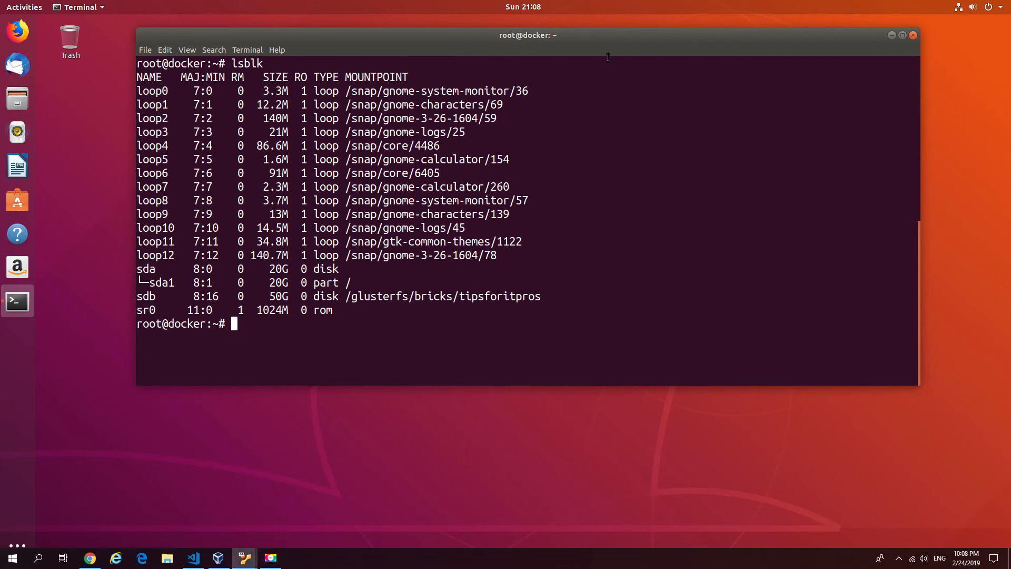
pyautogui.write('clear')
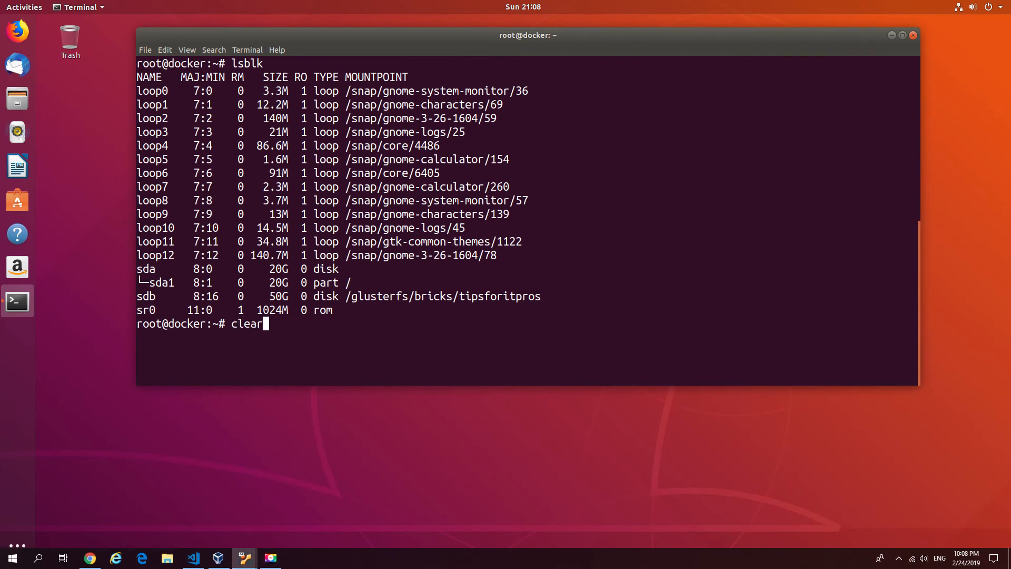
pyautogui.press('Return')
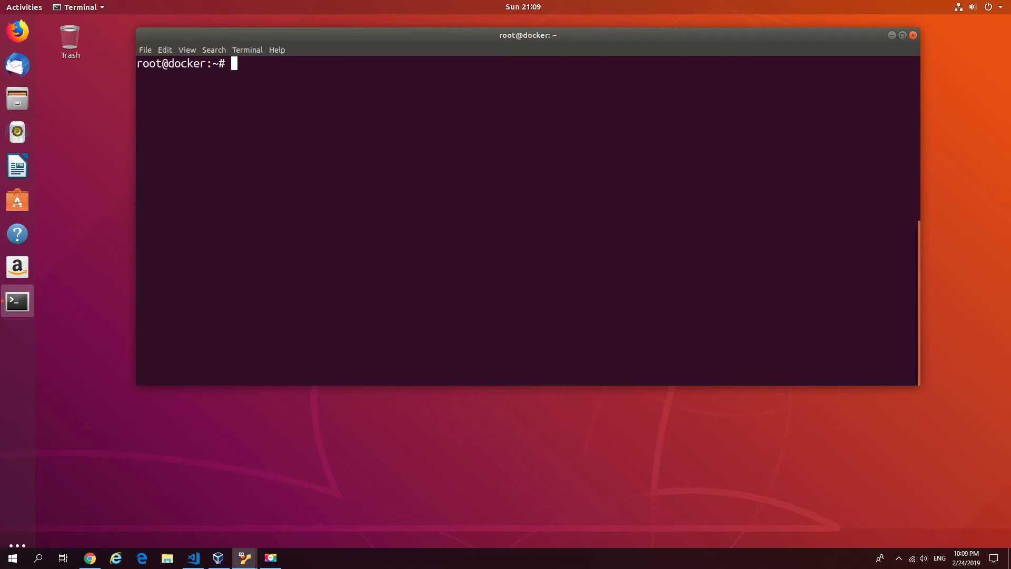
# Run gluster peer probe docker1 to add docker1 to the cluster
pyautogui.write('gluster')
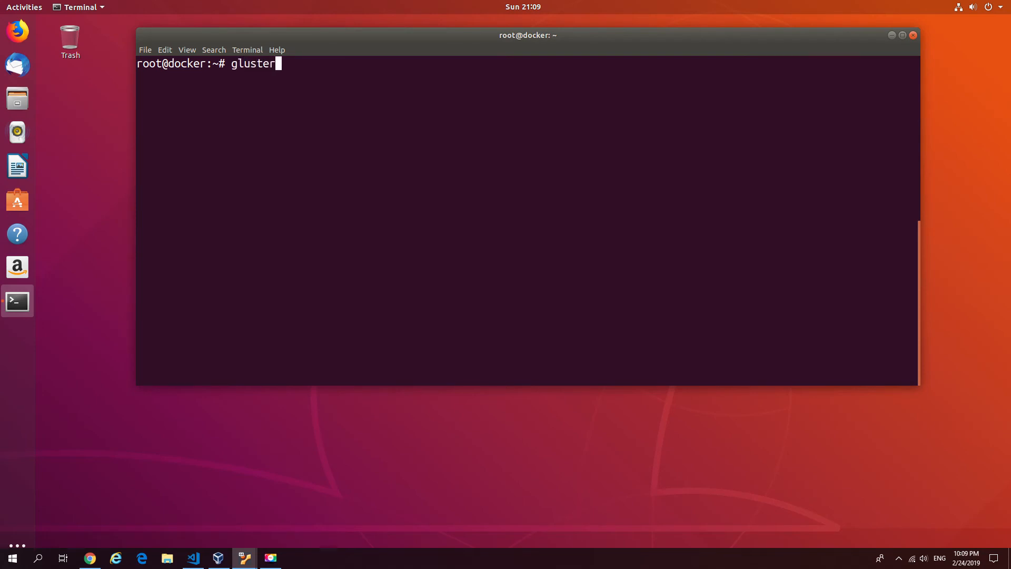
pyautogui.write('p')
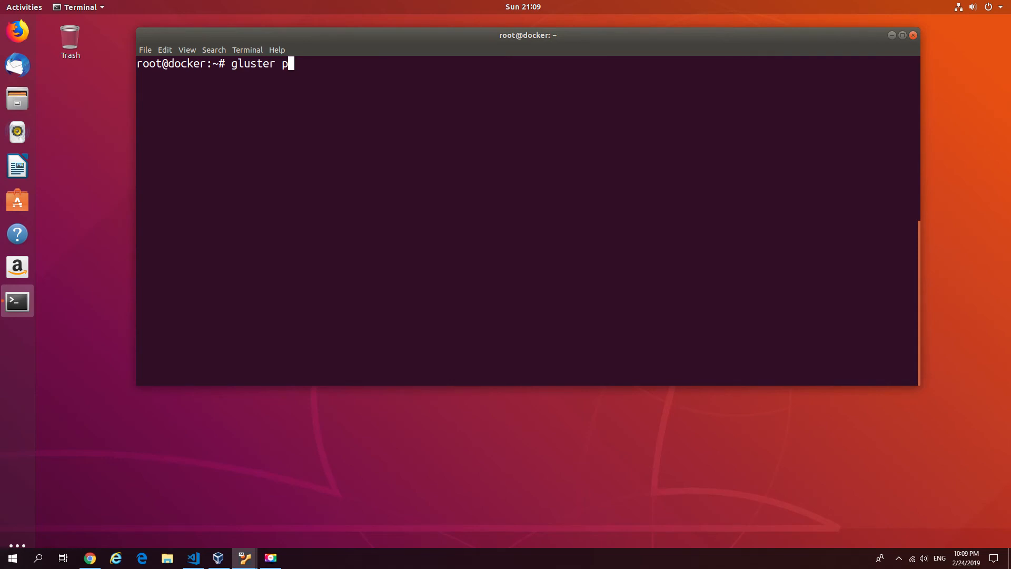
pyautogui.write('eer p')
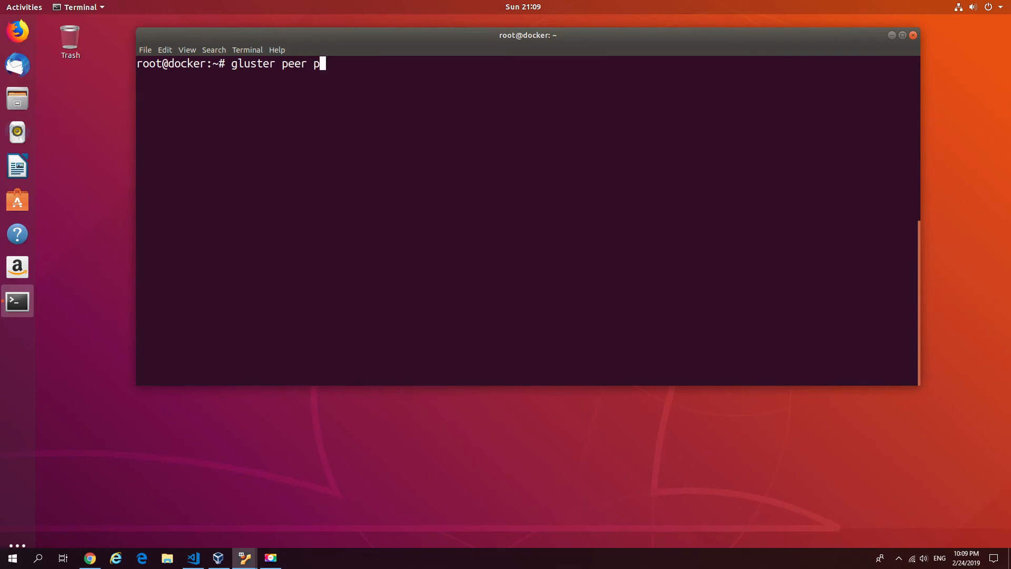
pyautogui.write('robe docker1')
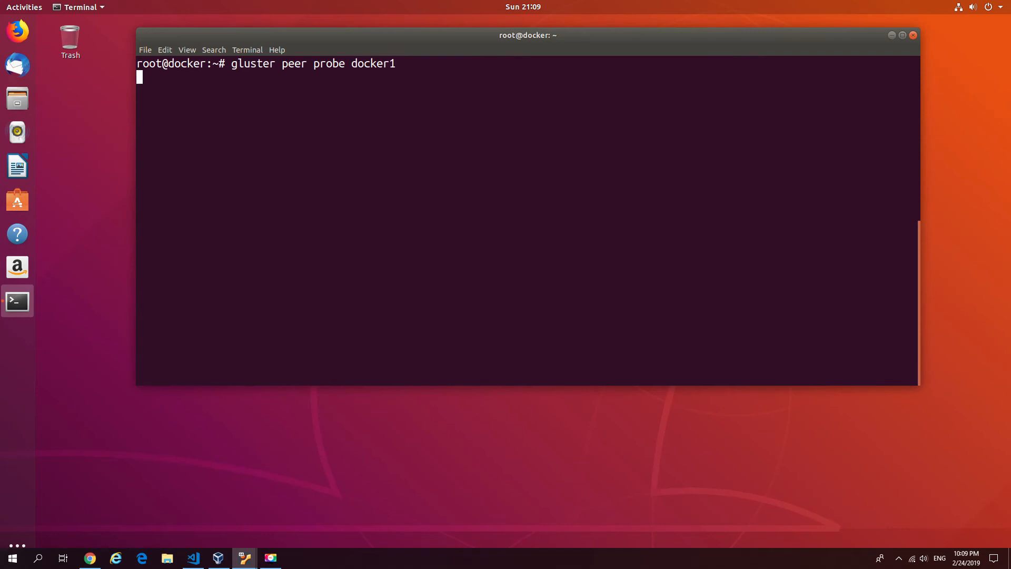
pyautogui.press('Return')
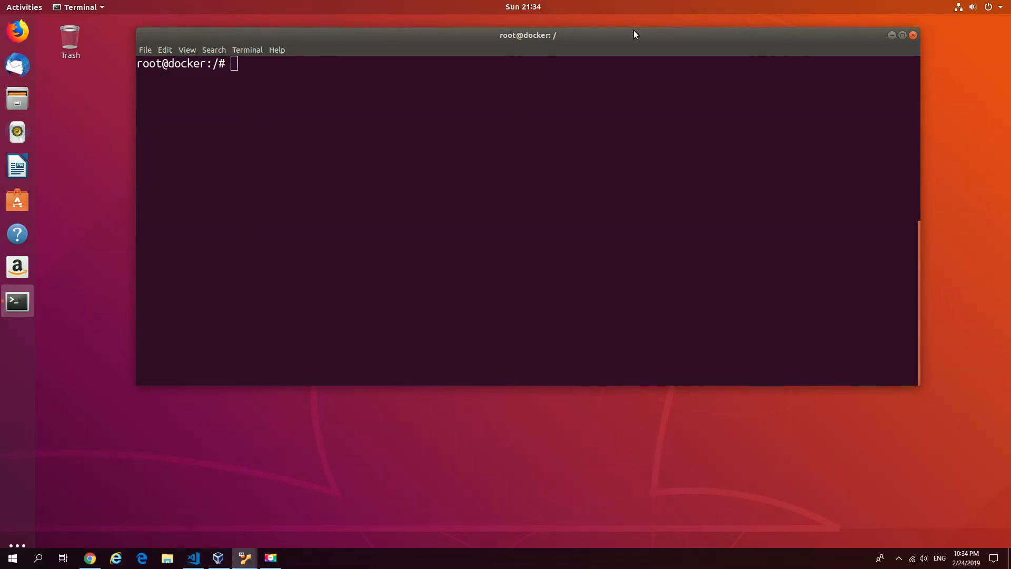
# Create replica-2 volume tipsforitpros with bricks on docker and docker1, then confirm status shows not started
pyautogui.write('gluster volume create tipsforitpros replica 2 transport tcp docker:/glusterfs/bricks/tipsforitpros/data docker1:/glusterfs/bricks/tipsforitpros/data force')
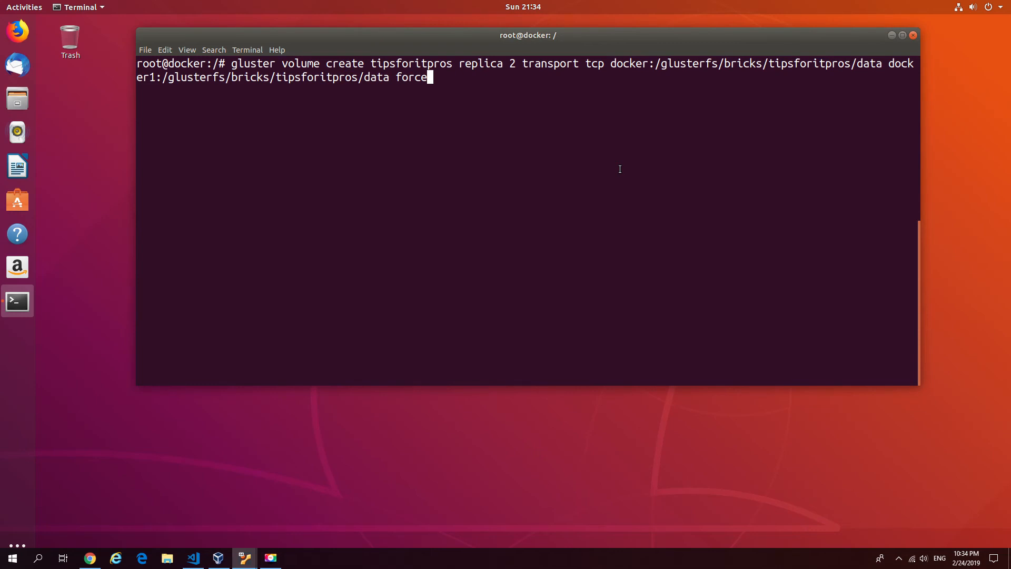
pyautogui.moveTo(445, 71)
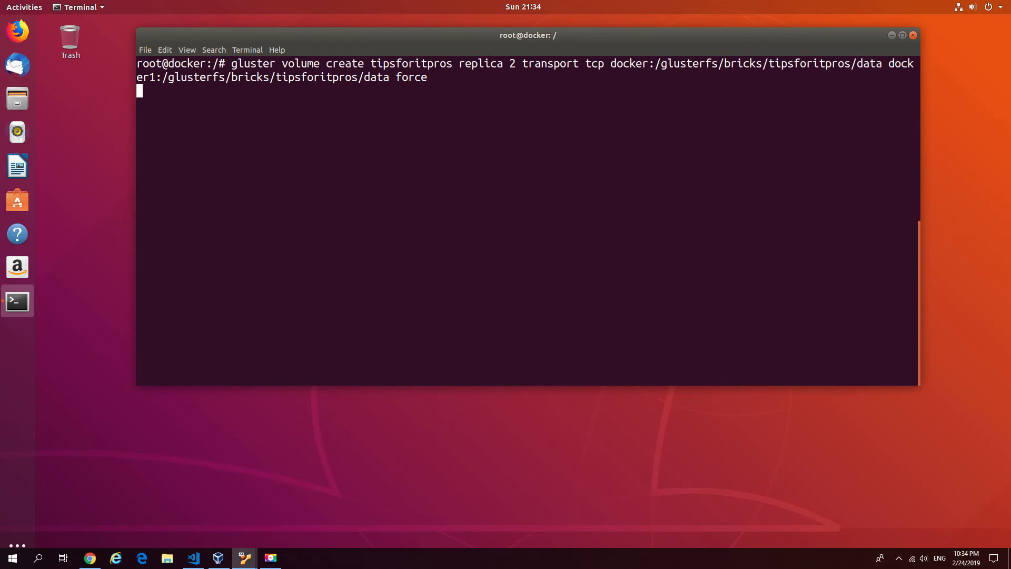
pyautogui.press('Return')
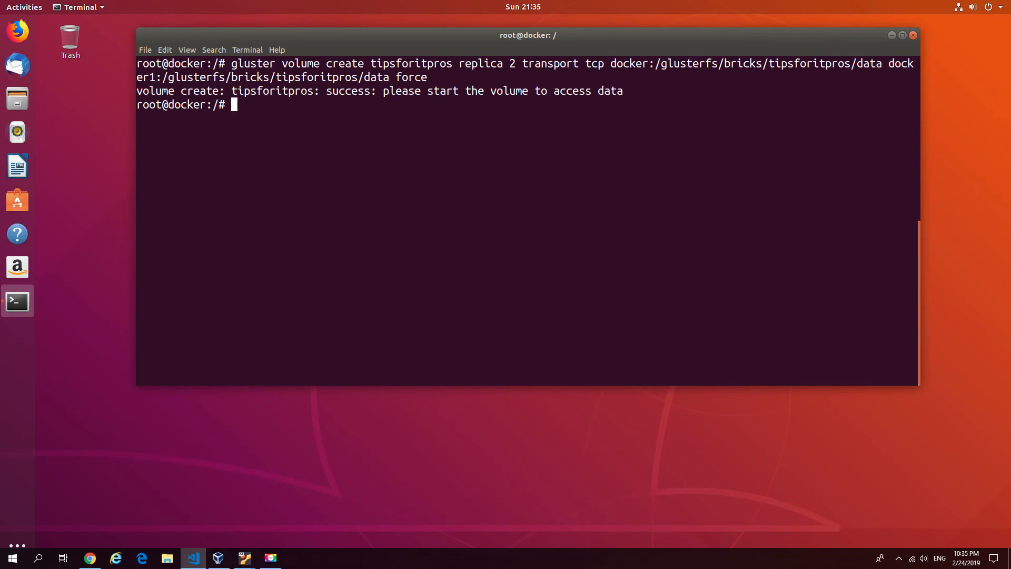
pyautogui.moveTo(758, 51)
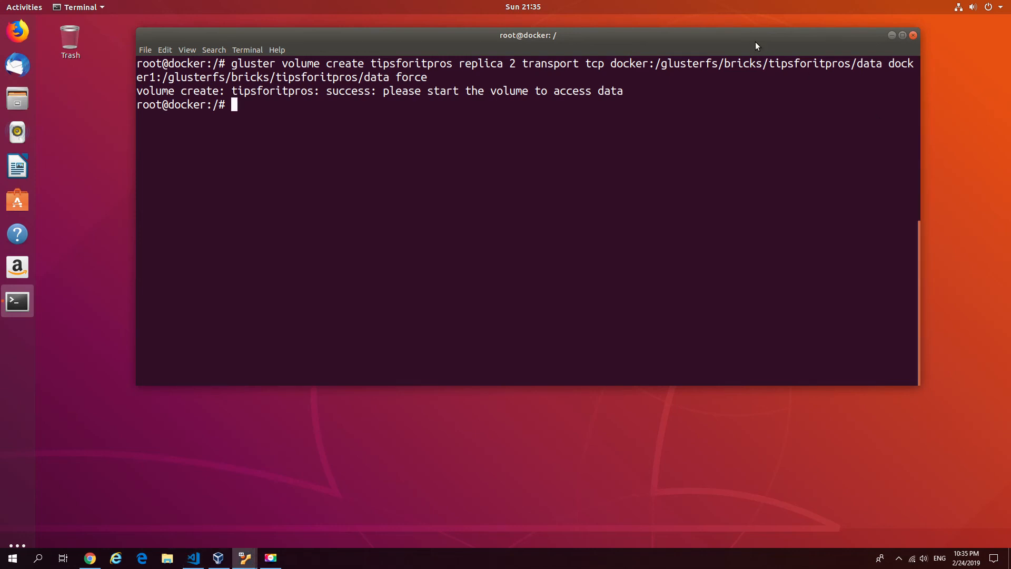
pyautogui.write('gl')
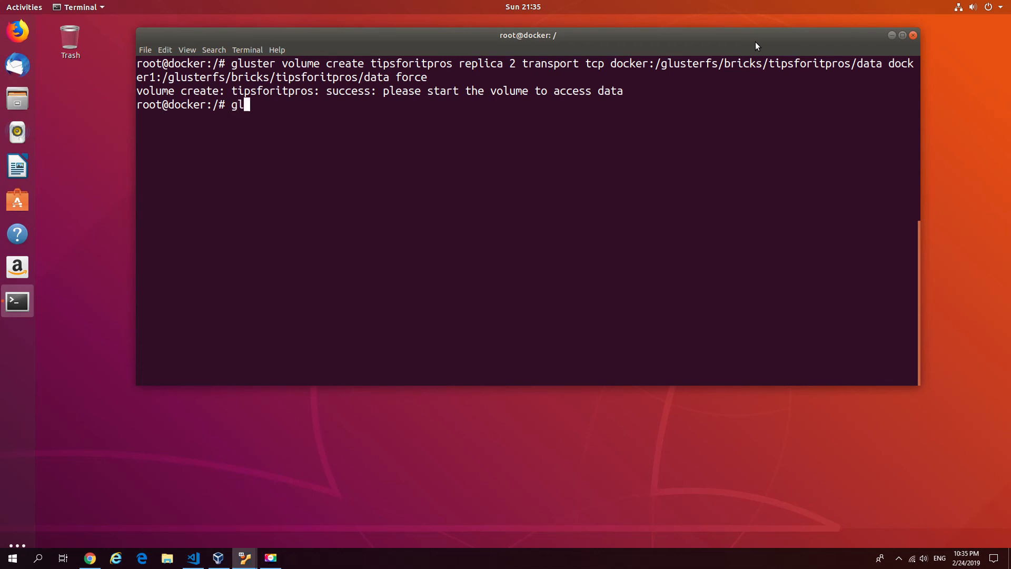
pyautogui.write('uster')
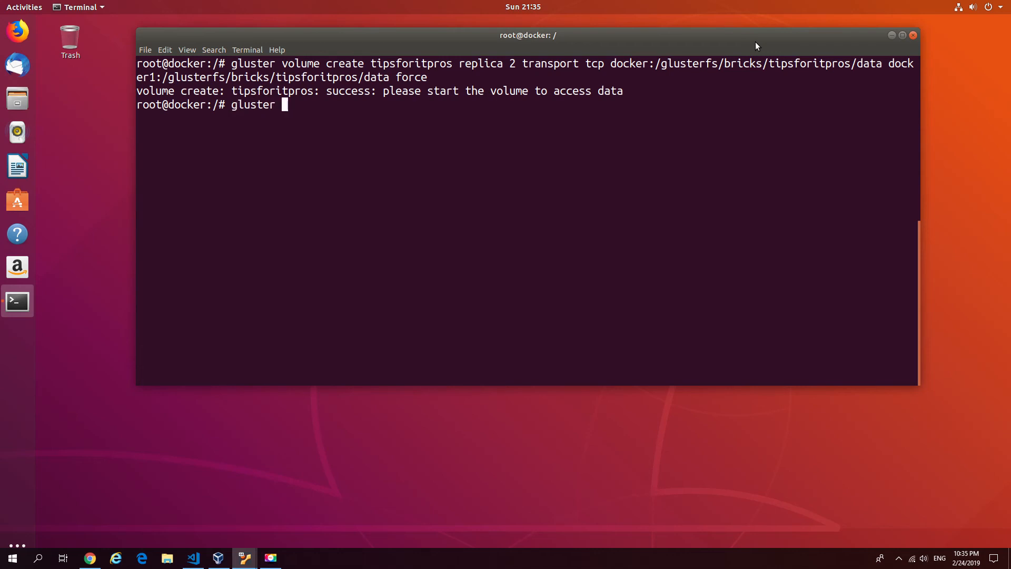
pyautogui.write('volume')
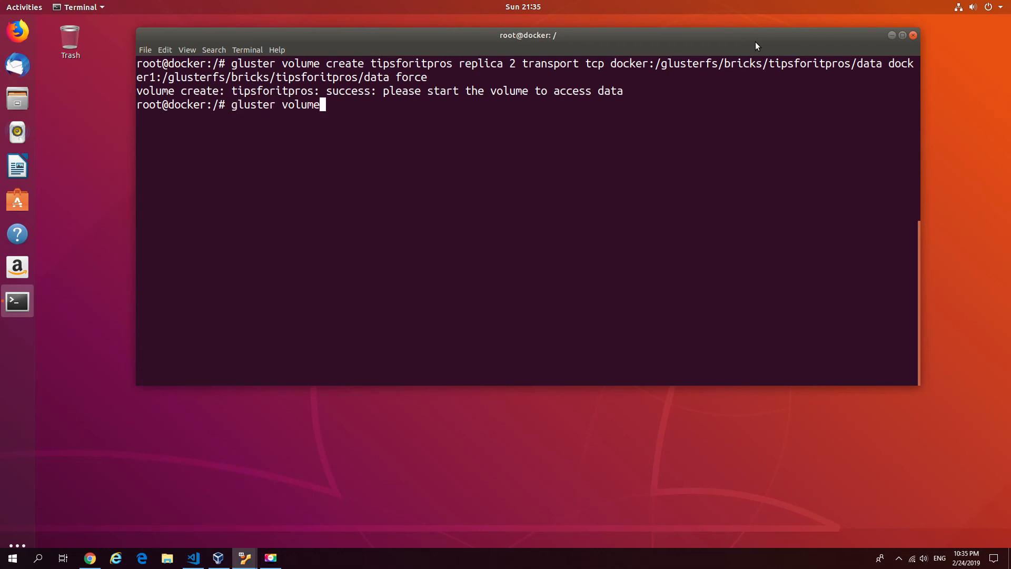
pyautogui.press('Return')
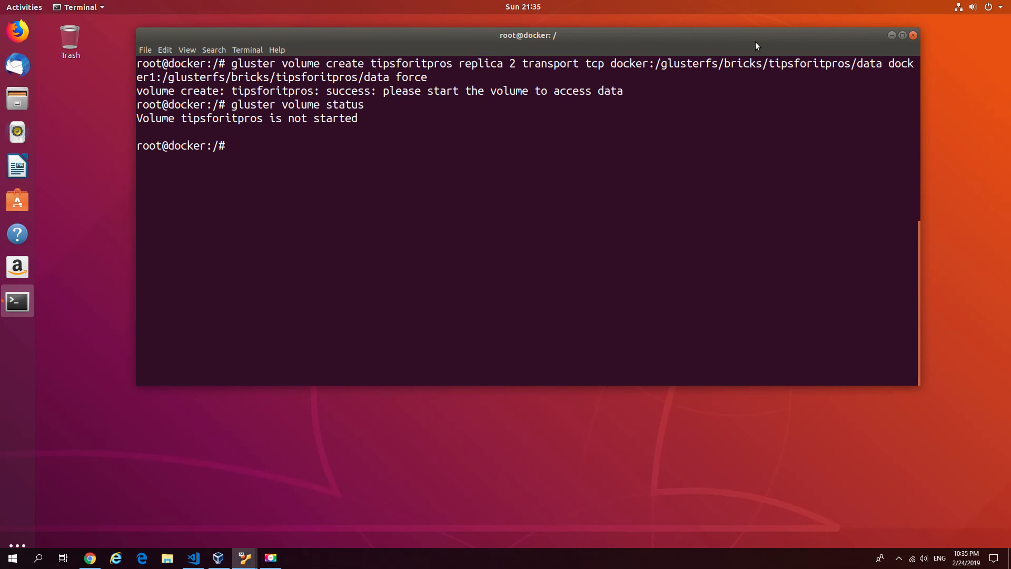
# Run 'gluster volume start tipsforitpros' and get the volume start success message
pyautogui.write('gluster')
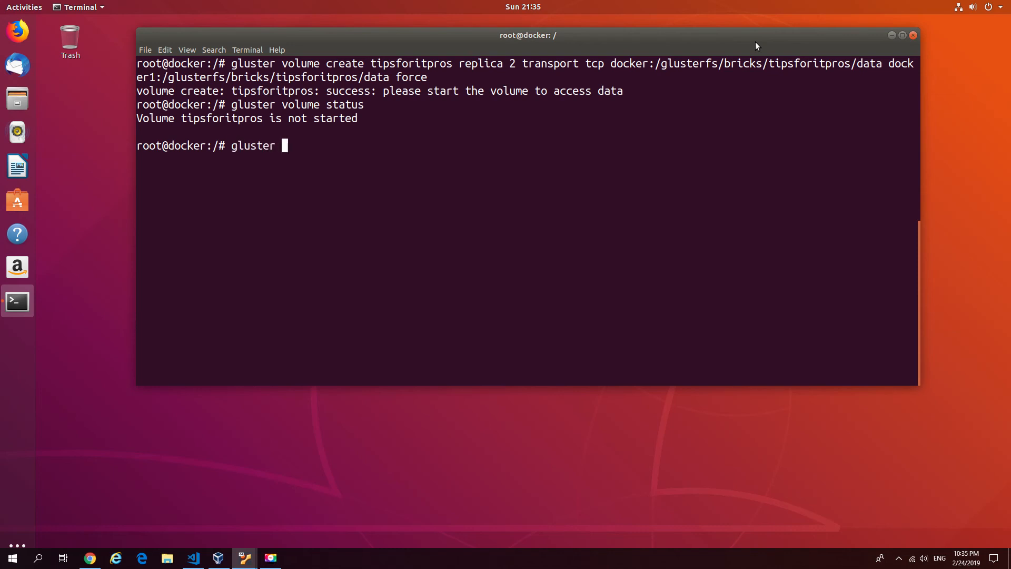
pyautogui.write('vo')
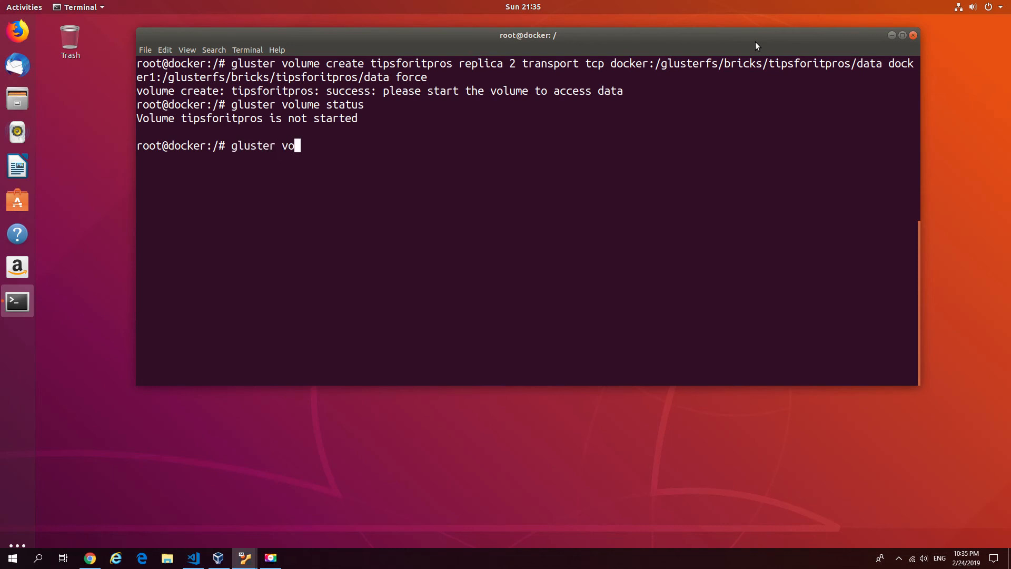
pyautogui.write('u')
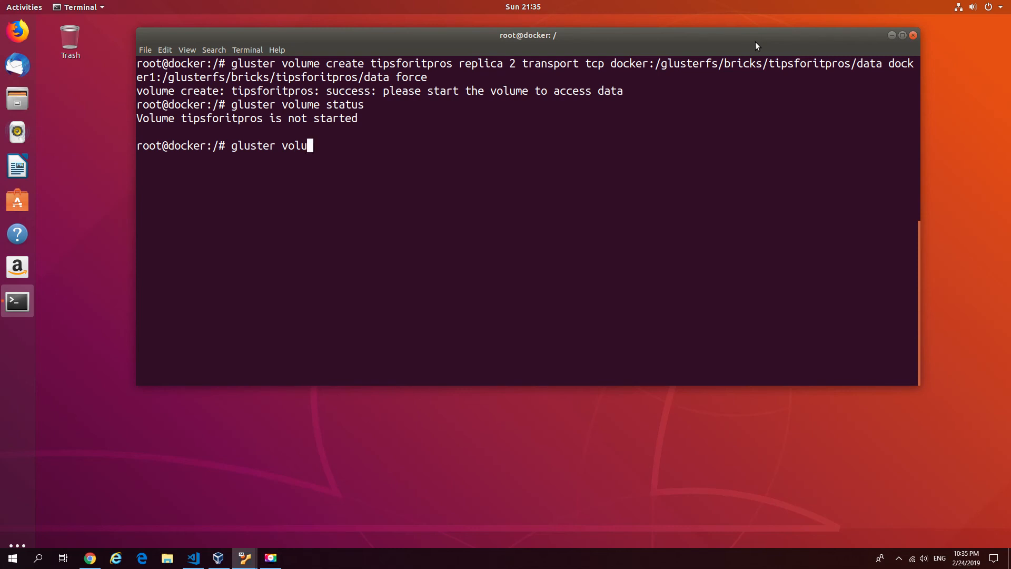
pyautogui.write('me ss')
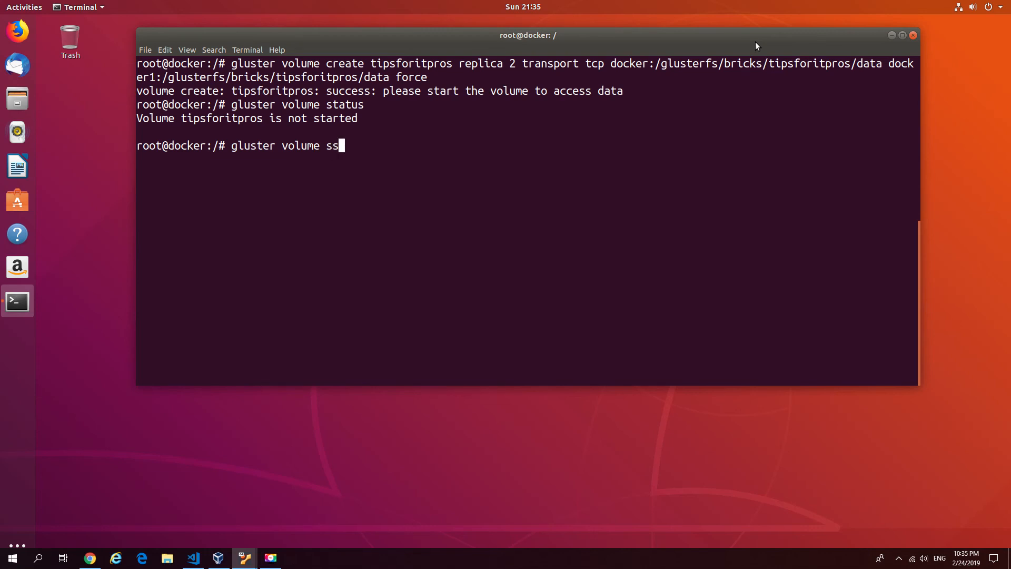
pyautogui.write('ta')
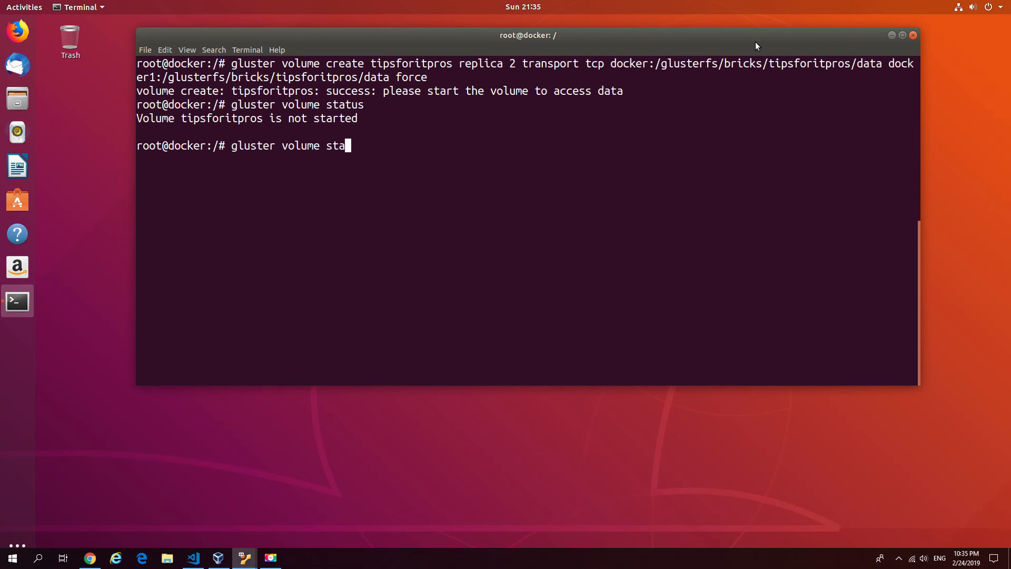
pyautogui.write('rt')
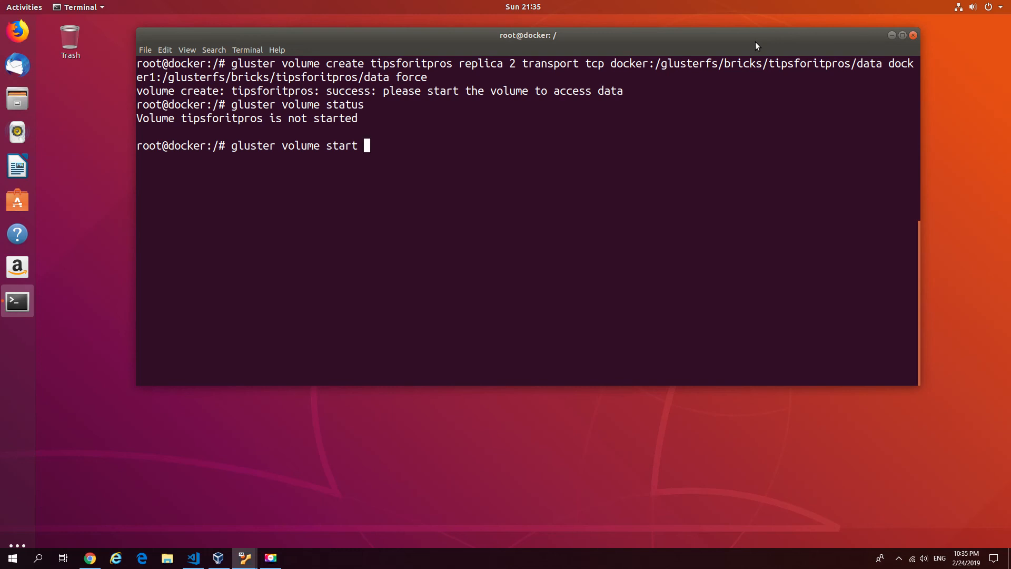
pyautogui.write('tips')
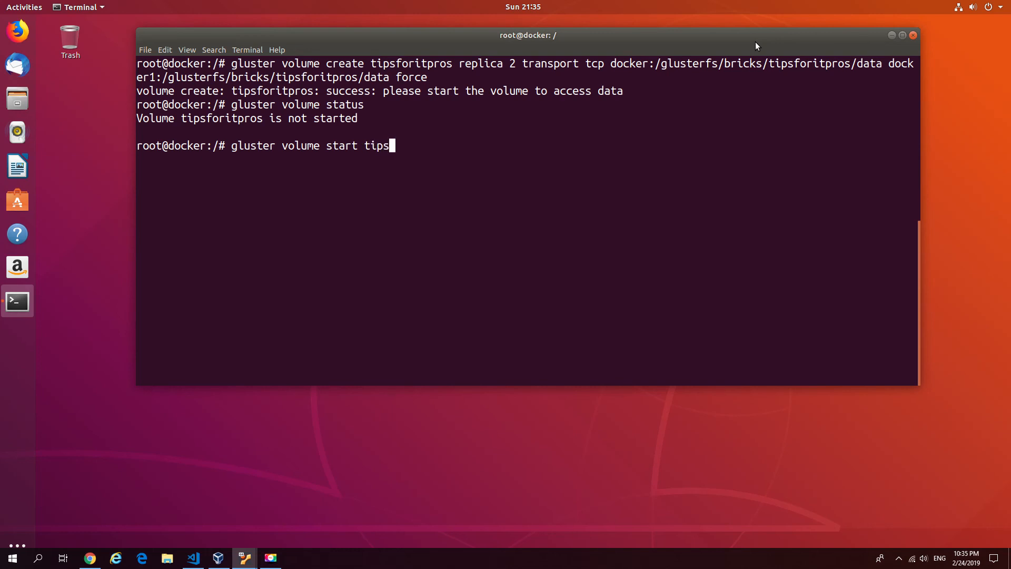
pyautogui.write('f')
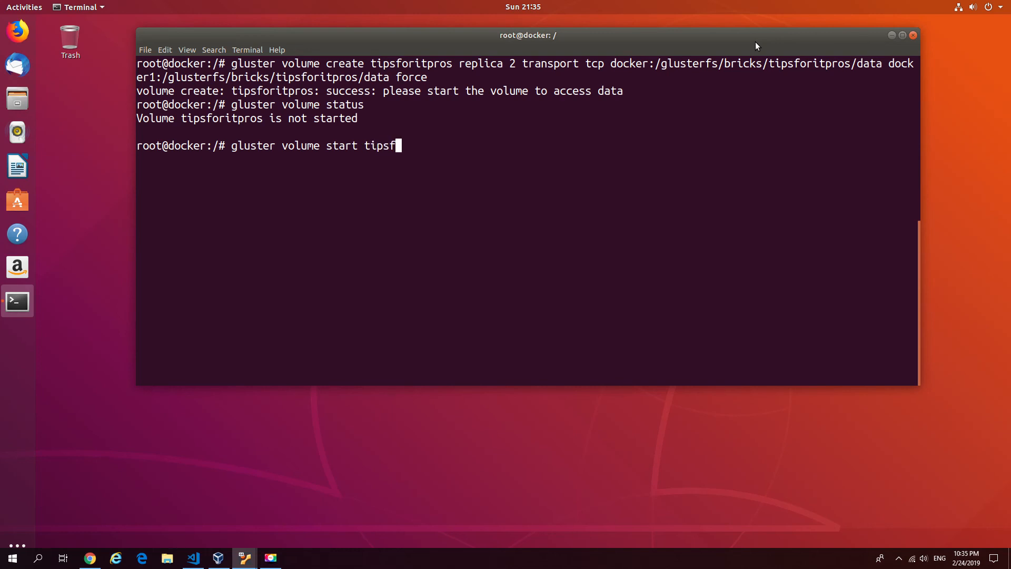
pyautogui.write('oritp')
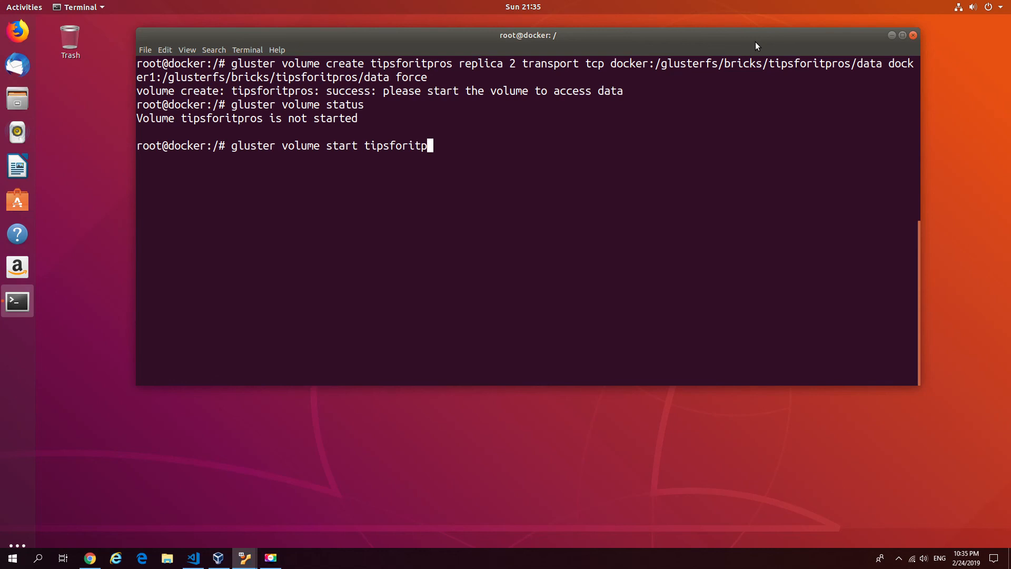
pyautogui.press('Return')
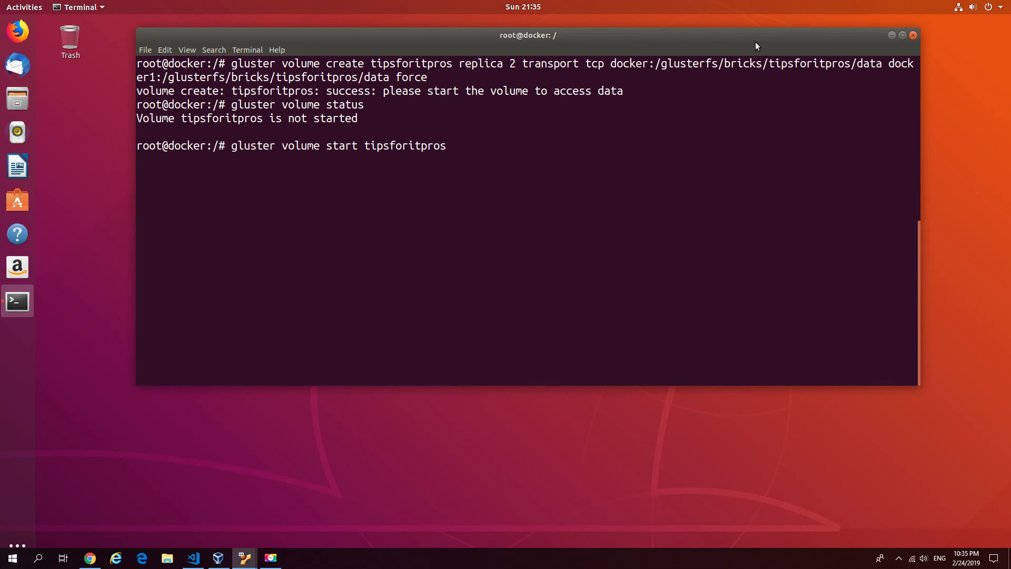
pyautogui.press('Return')
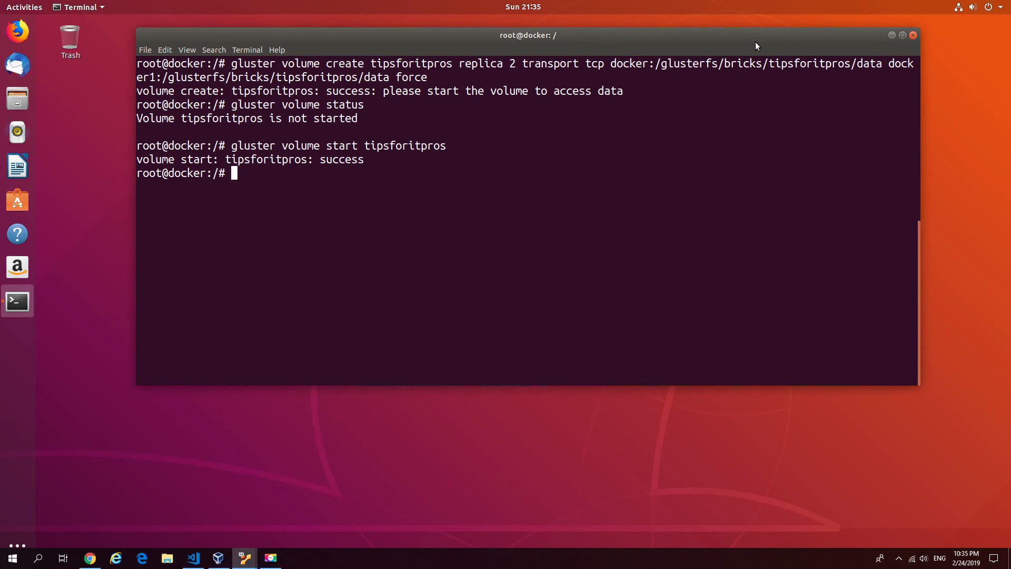
# Run 'gluster volume status' showing both tipsforitpros bricks and self-heal daemons online
pyautogui.write('gluster')
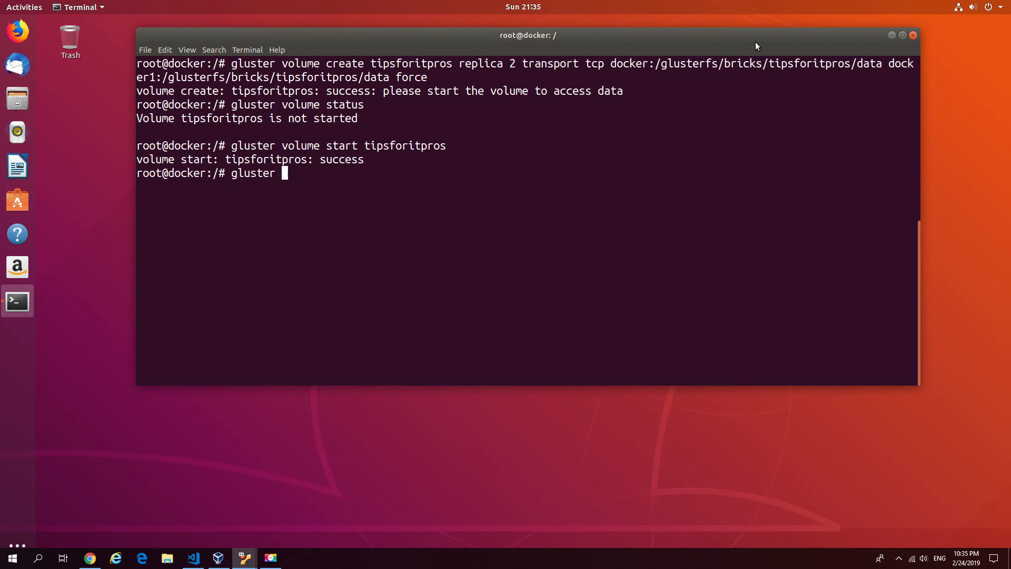
pyautogui.write('volum')
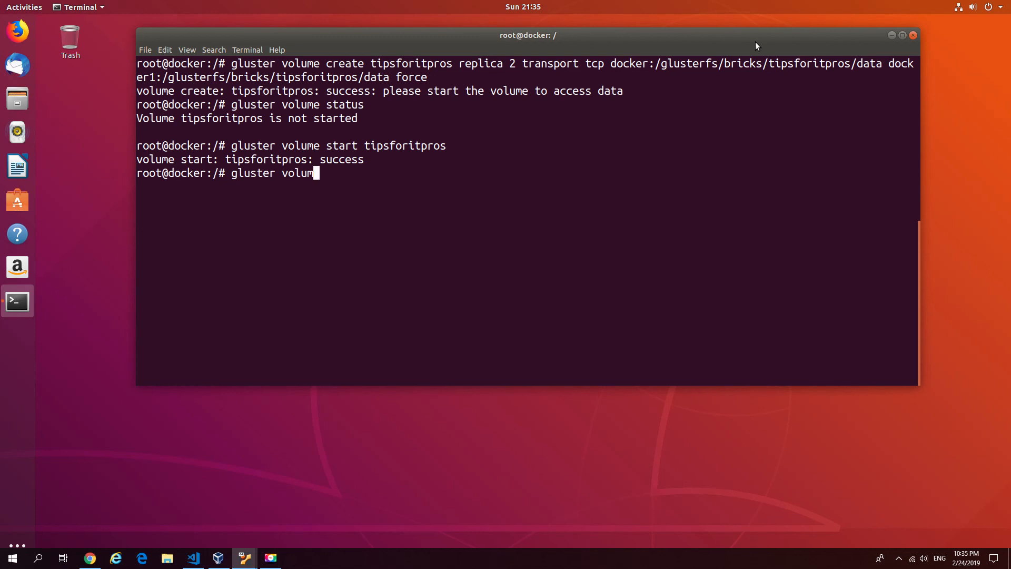
pyautogui.write('e')
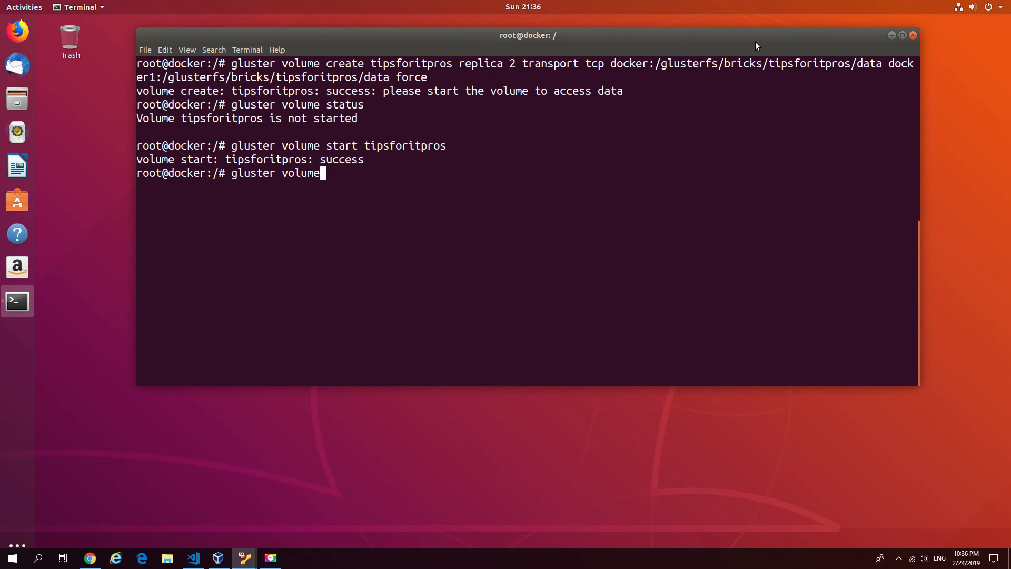
pyautogui.write('stat')
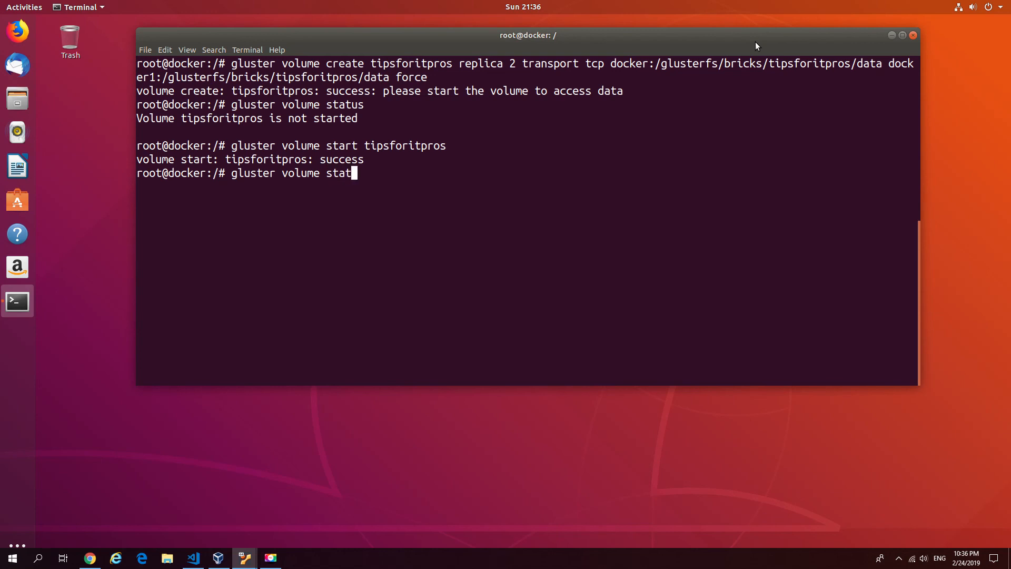
pyautogui.press('Return')
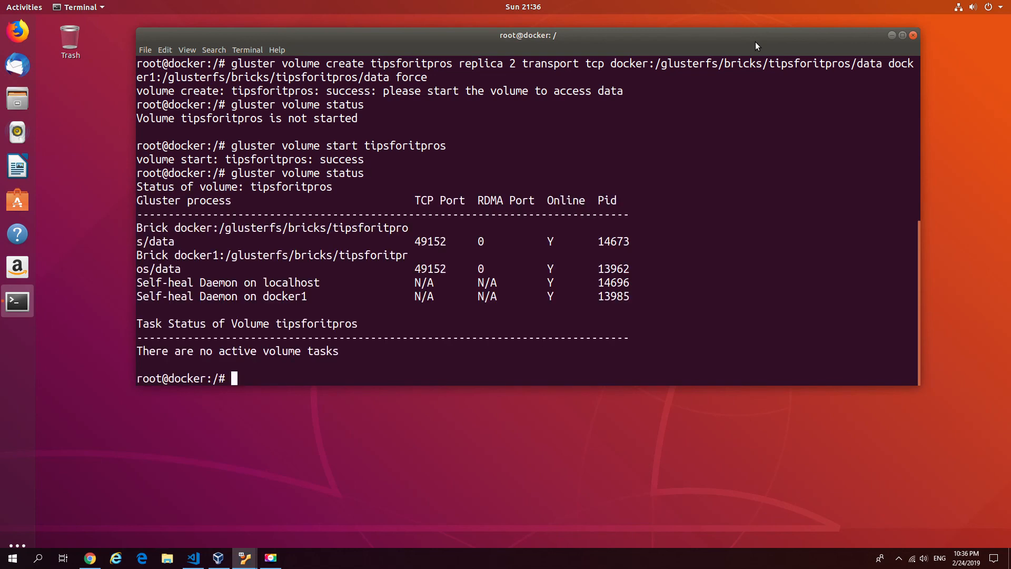